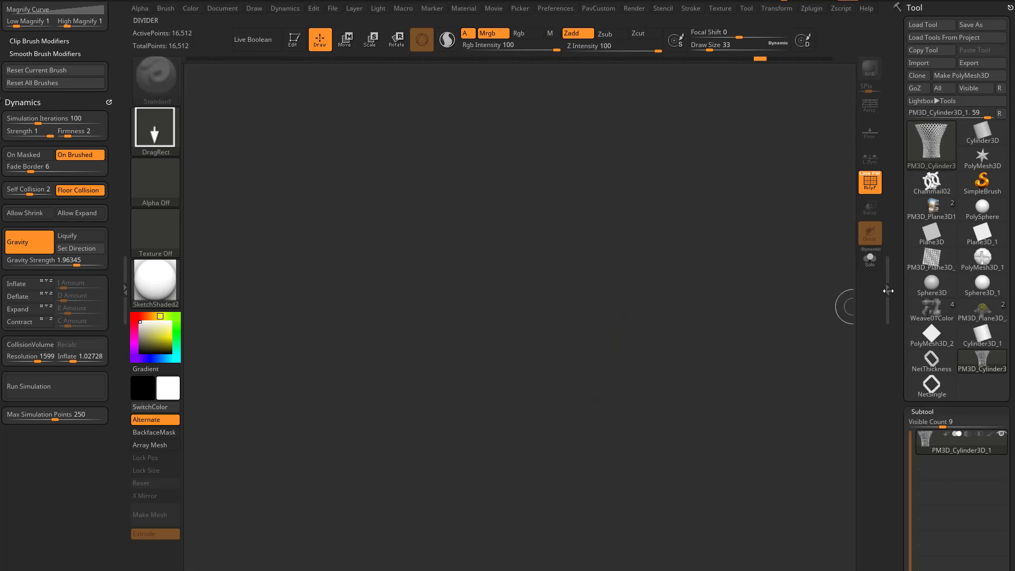
- Start a fresh Plane3D mesh as an editable PolyMesh on the canvas
{"action": "left_click", "coordinate": [930, 144]}
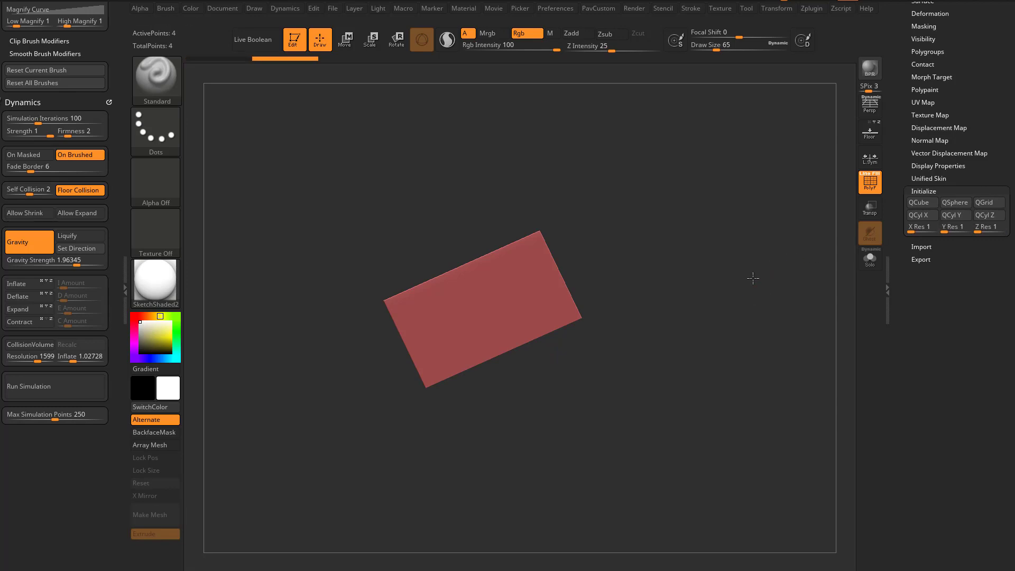
- Insert multiple evenly spaced edge loops with ZModeler to make a 6×6 face grid
{"action": "left_click", "coordinate": [869, 131]}
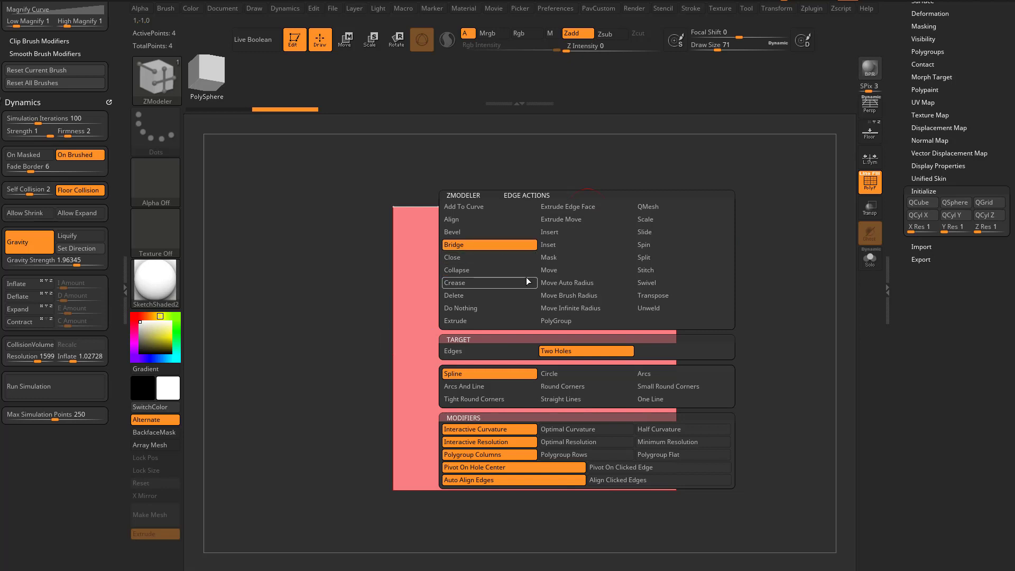
{"action": "left_click", "coordinate": [547, 244]}
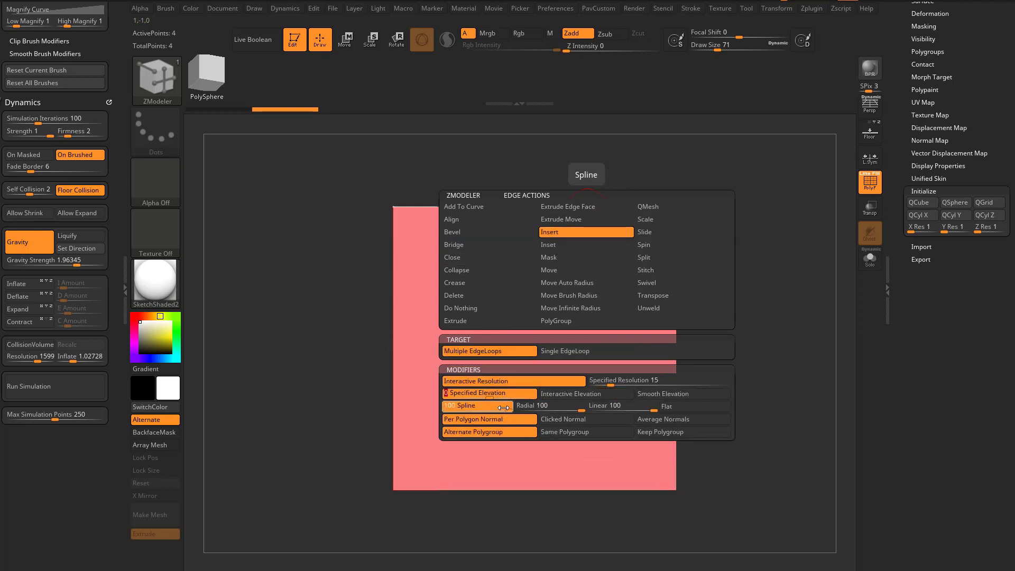
{"action": "left_click", "coordinate": [563, 350]}
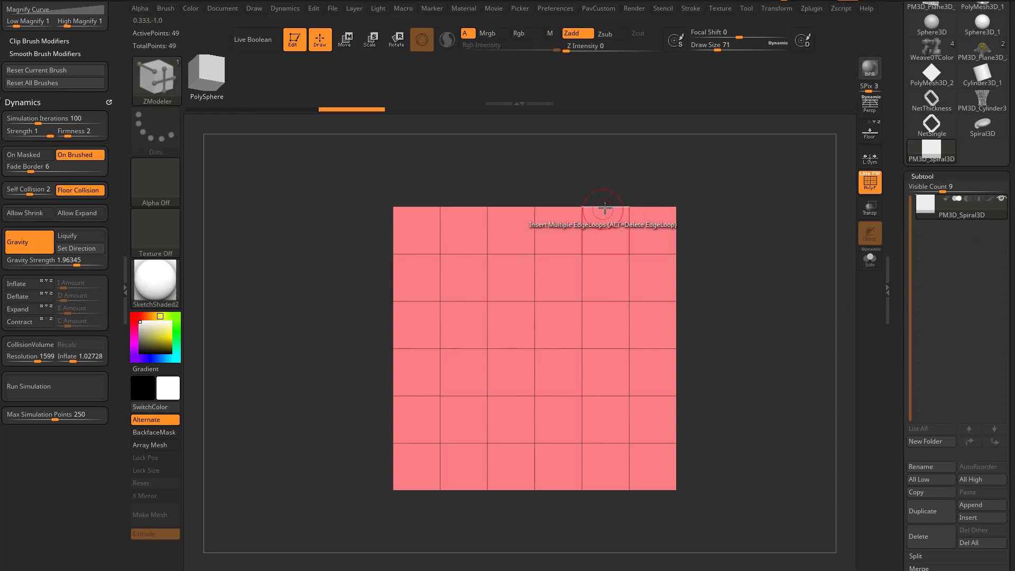
- Polygroup columns two and five and a row, duplicate, and keep only the purple column strips in one copy
{"action": "left_click", "coordinate": [604, 207]}
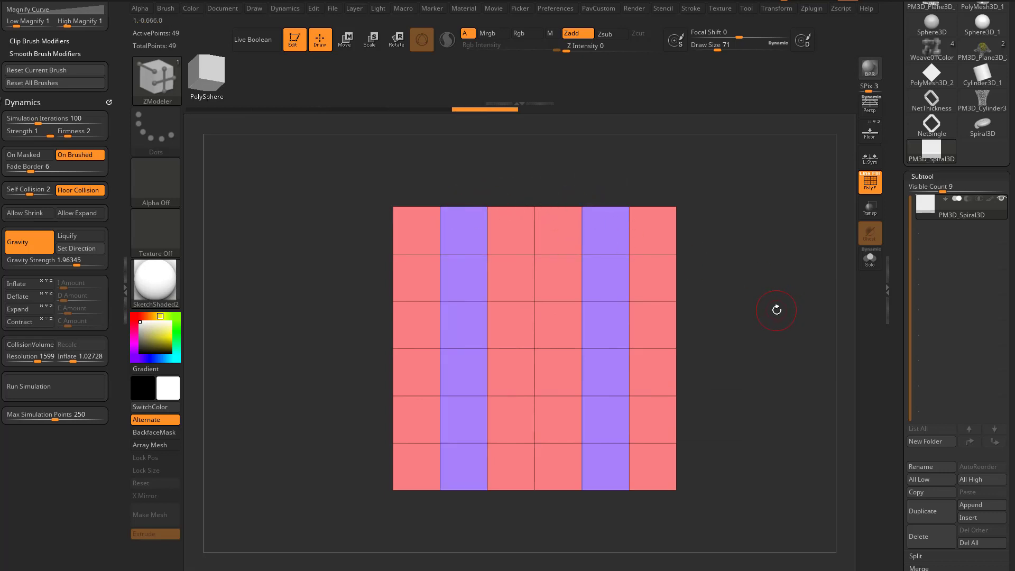
{"action": "left_click", "coordinate": [929, 511]}
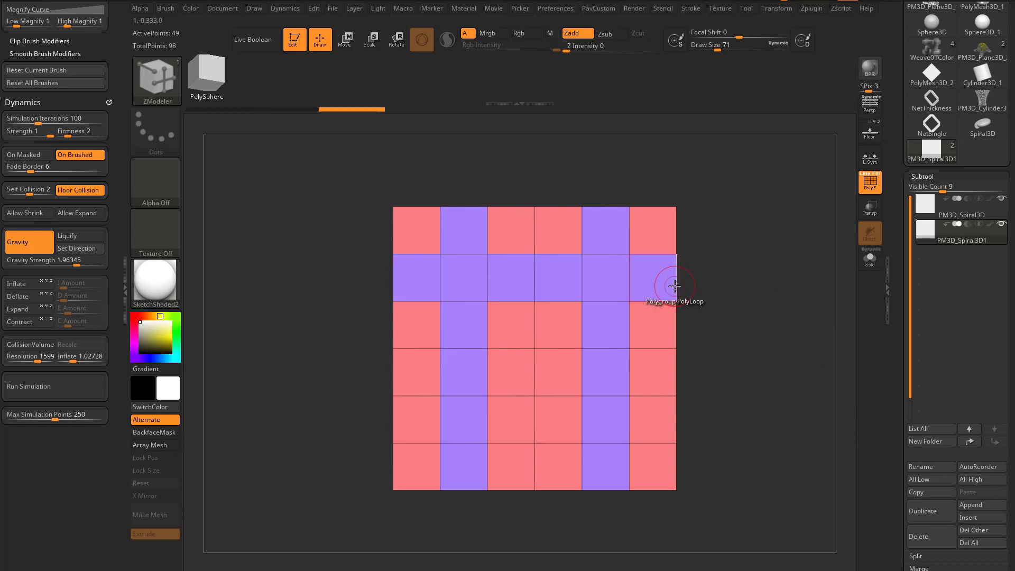
{"action": "left_click", "coordinate": [673, 278]}
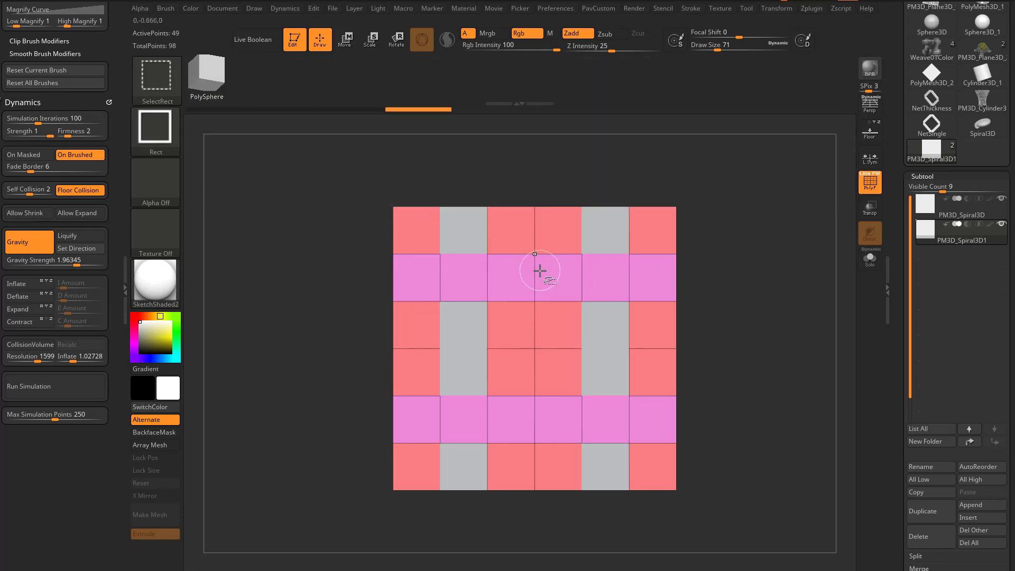
{"action": "left_click", "coordinate": [869, 258]}
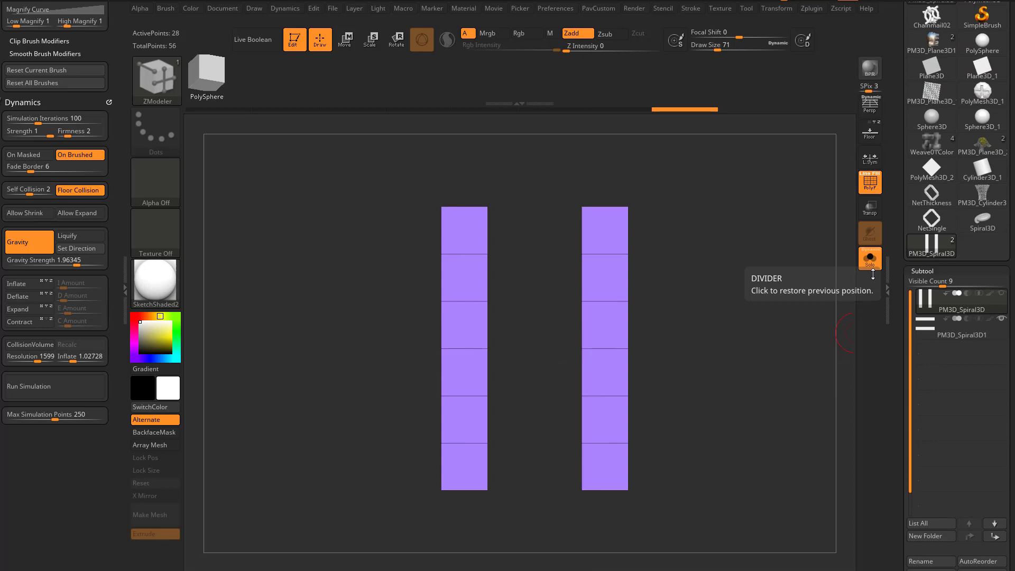
- Turn off Solo so both strip copies show crossing, inspecting from an angle and back to front view
{"action": "left_click", "coordinate": [870, 257]}
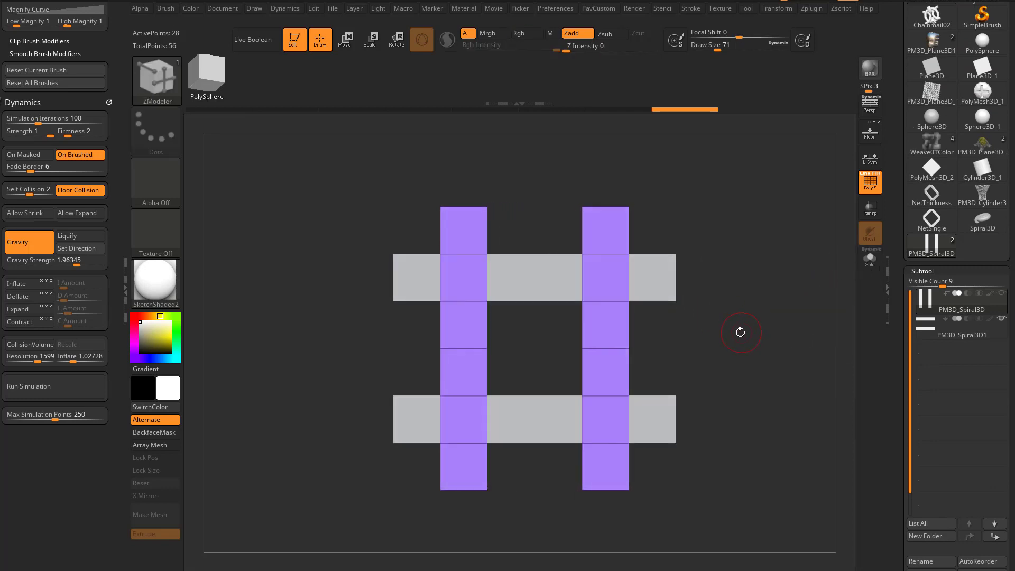
{"action": "left_click_drag", "start_coordinate": [741, 332], "coordinate": [705, 261]}
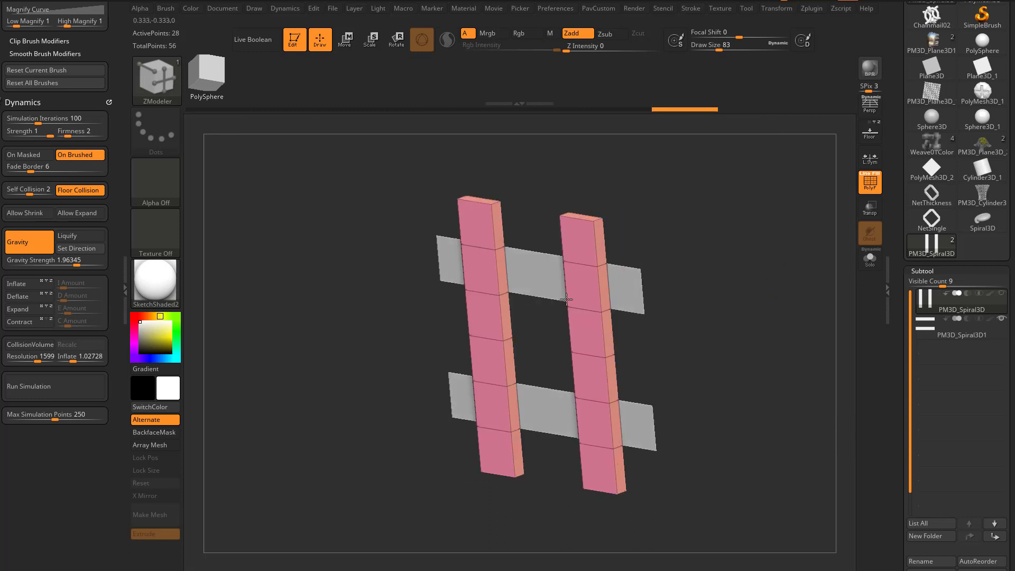
{"action": "left_click_drag", "start_coordinate": [583, 298], "coordinate": [701, 273]}
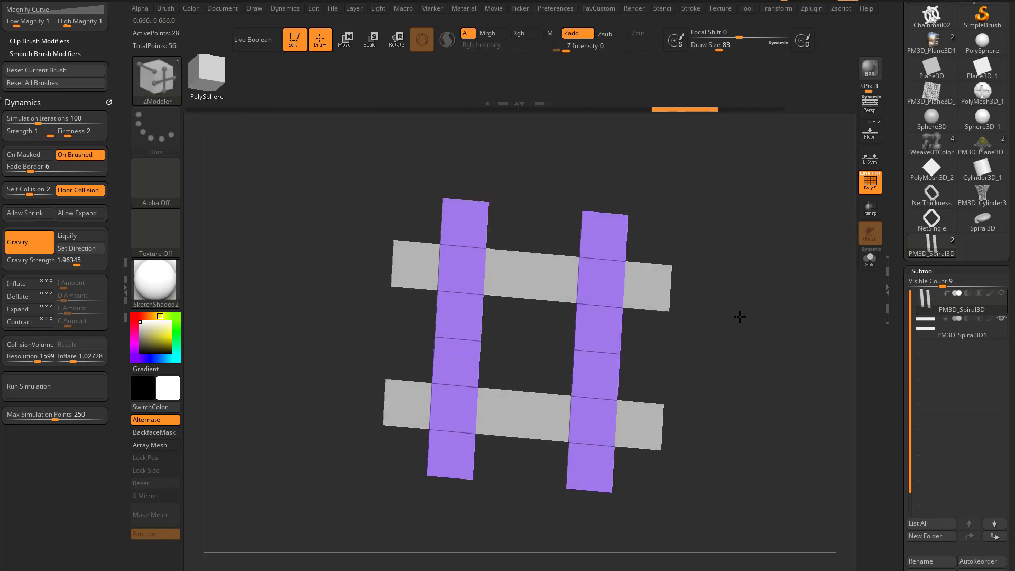
{"action": "left_click_drag", "start_coordinate": [739, 316], "coordinate": [759, 339]}
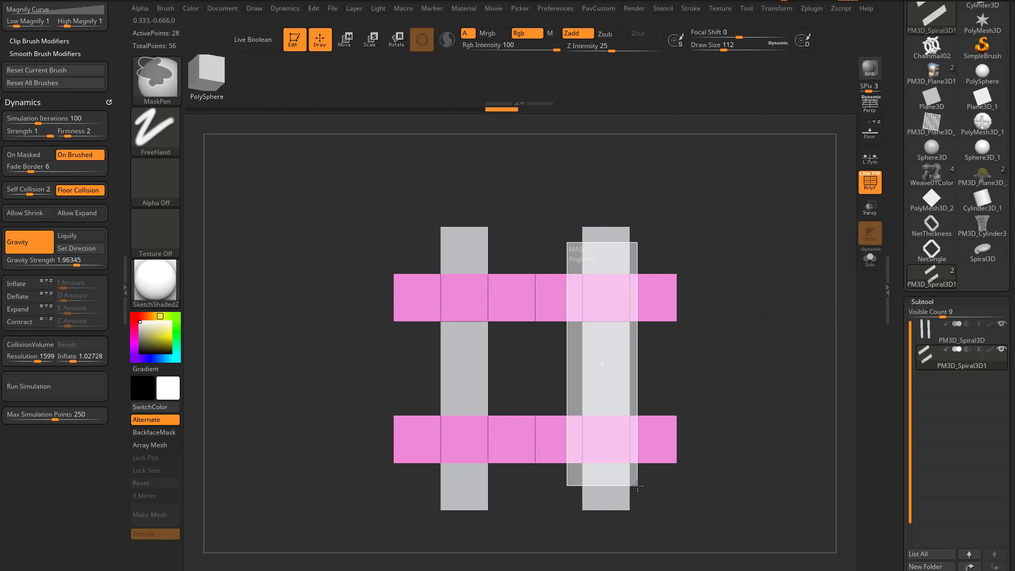
- Shift the horizontal strips over the columns and push unmasked sections back in depth to interlace
{"action": "left_click", "coordinate": [345, 39]}
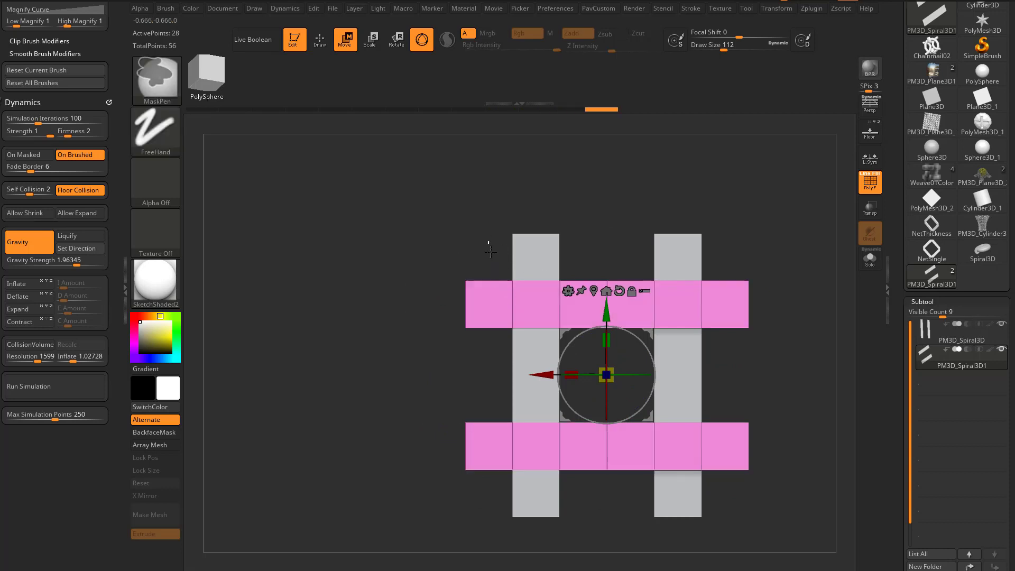
{"action": "left_click_drag", "start_coordinate": [604, 375], "coordinate": [582, 415]}
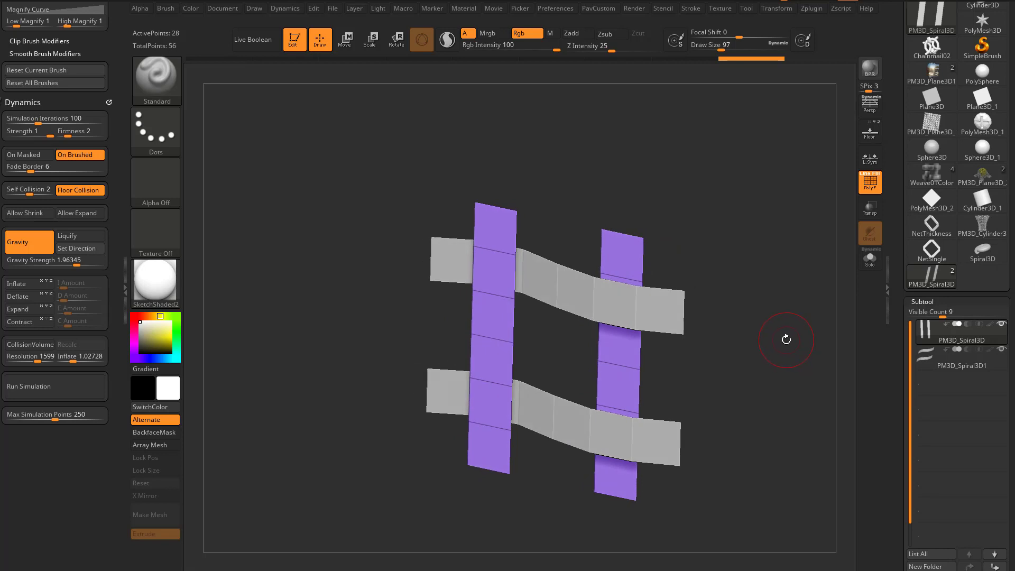
{"action": "left_click", "coordinate": [344, 39]}
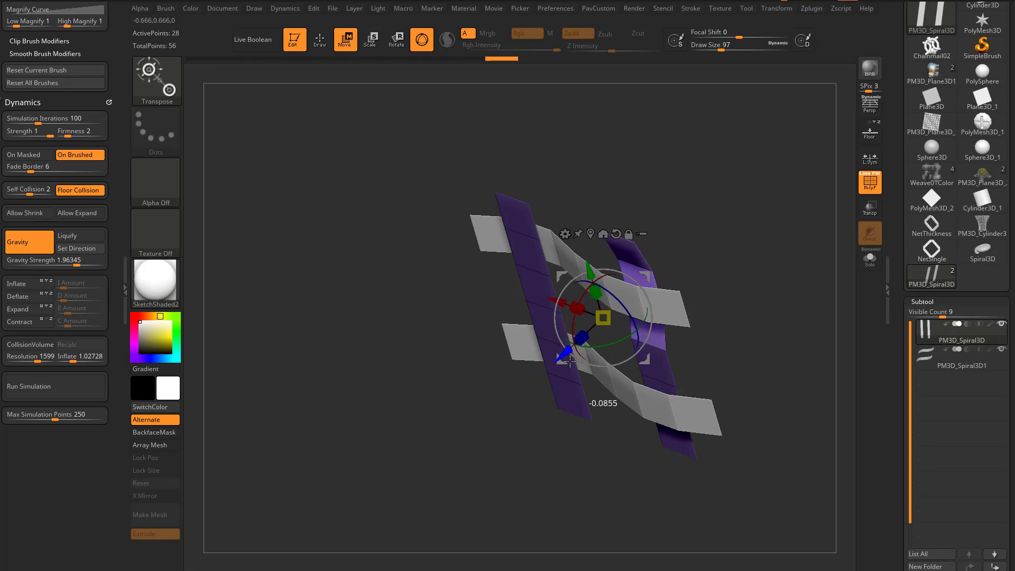
{"action": "left_click", "coordinate": [319, 39]}
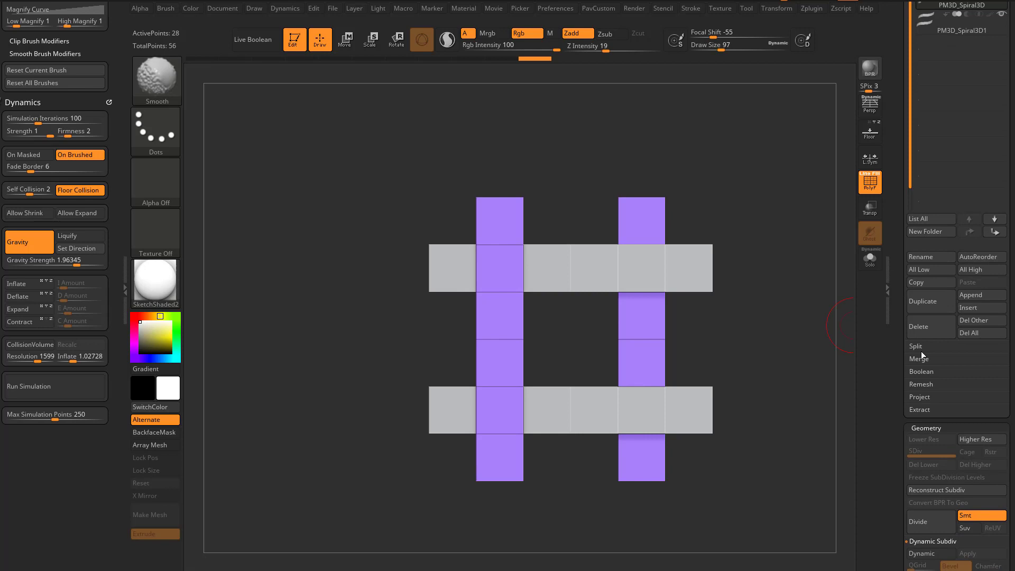
- MergeDown the two strip subtools into one woven tile, confirming the warning
{"action": "left_click", "coordinate": [920, 359]}
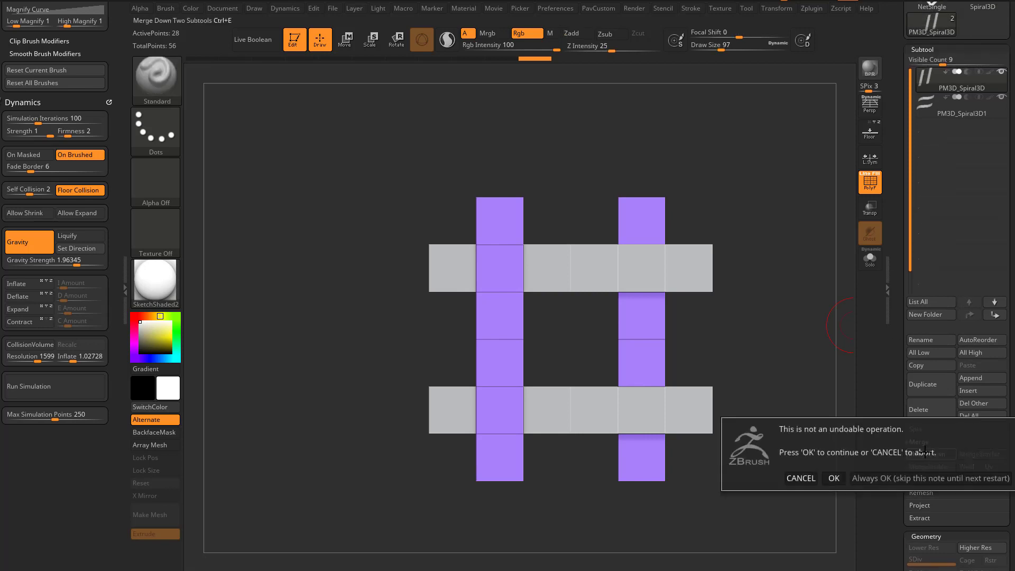
{"action": "left_click", "coordinate": [834, 478]}
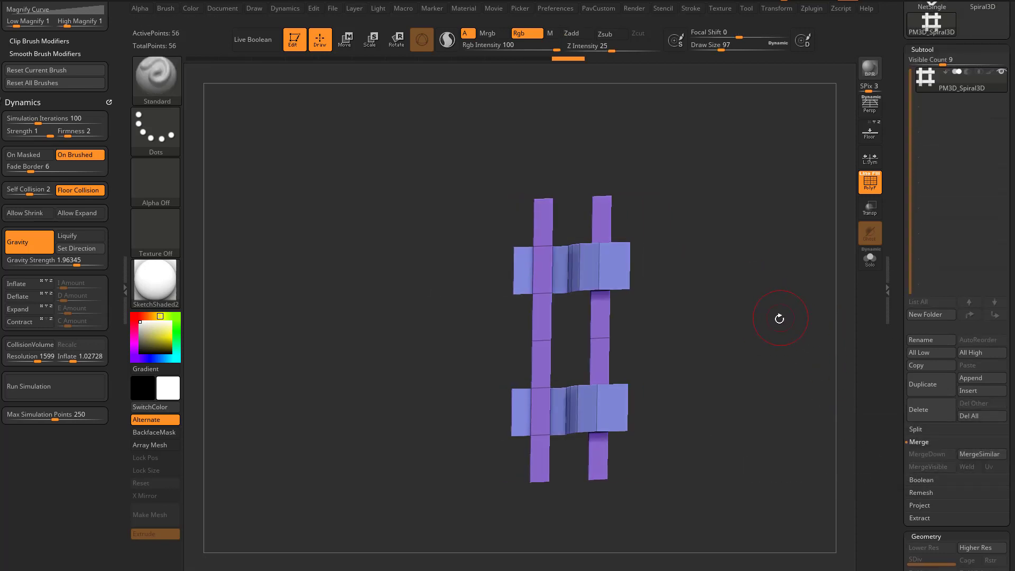
{"action": "left_click_drag", "start_coordinate": [780, 319], "coordinate": [781, 347]}
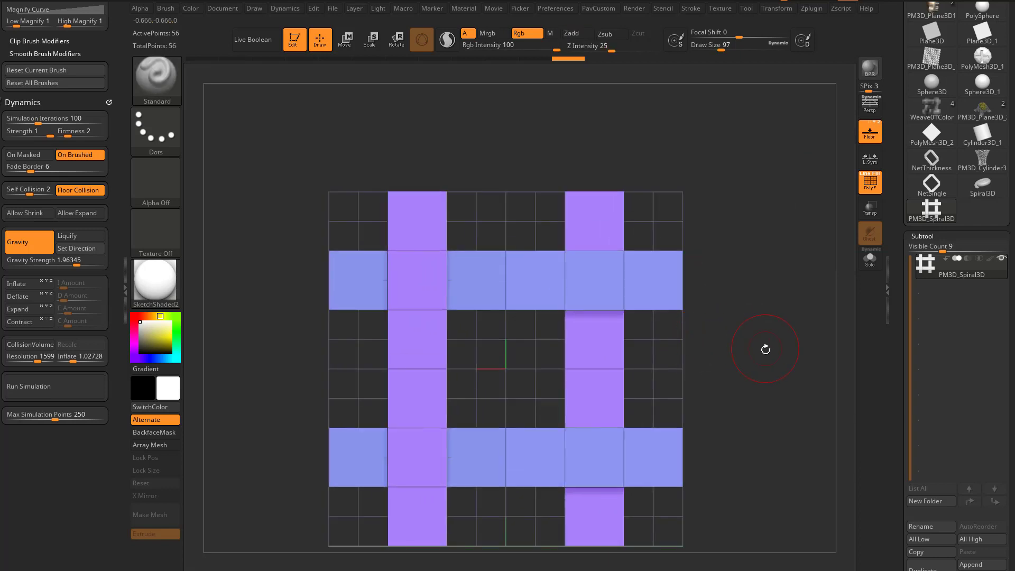
- Centre the woven tile on the floor grid with the Move gizmo and preview it repeating as a patch
{"action": "left_click", "coordinate": [344, 39]}
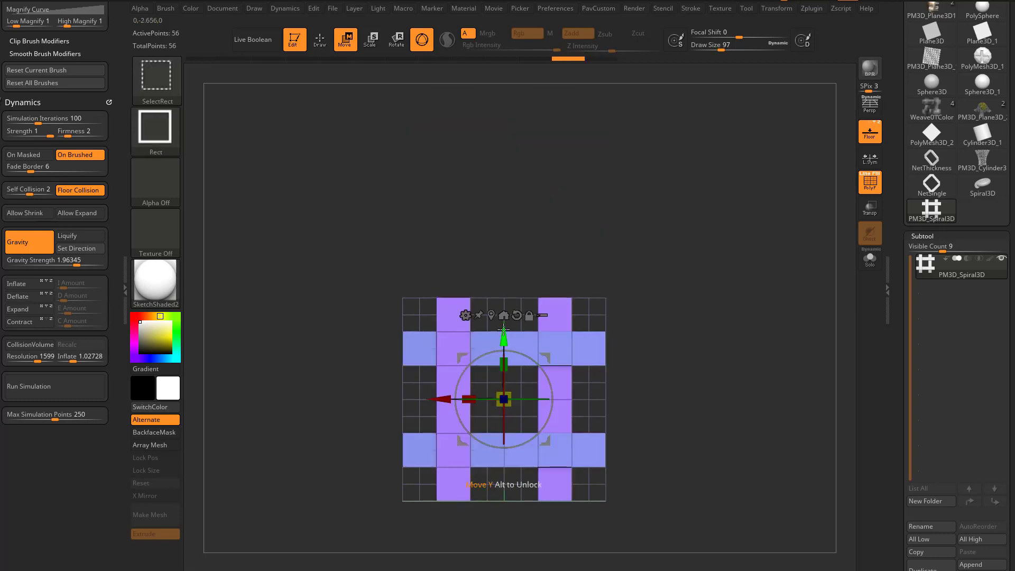
{"action": "left_click_drag", "start_coordinate": [503, 400], "coordinate": [503, 192]}
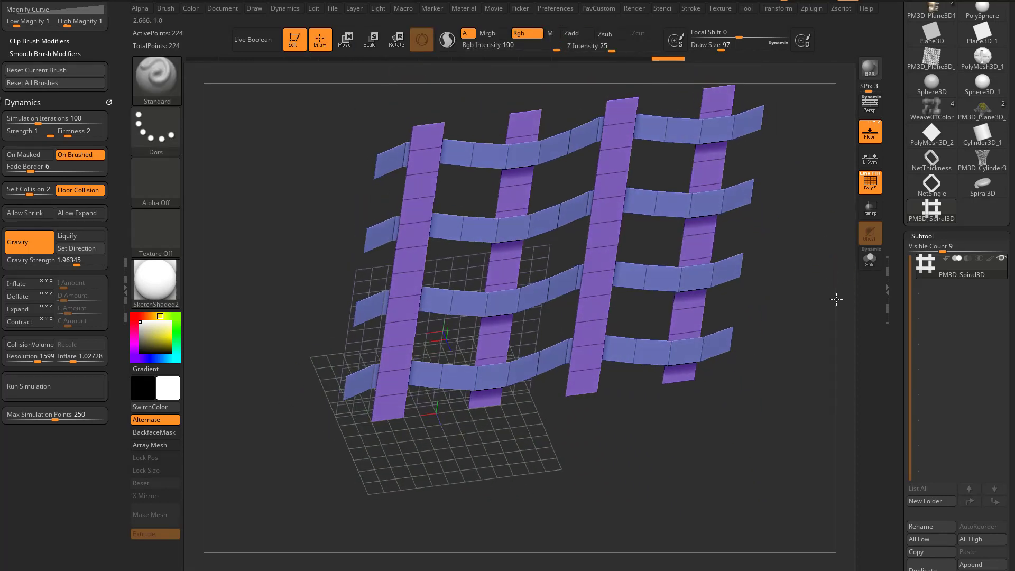
{"action": "left_click_drag", "start_coordinate": [837, 299], "coordinate": [727, 218]}
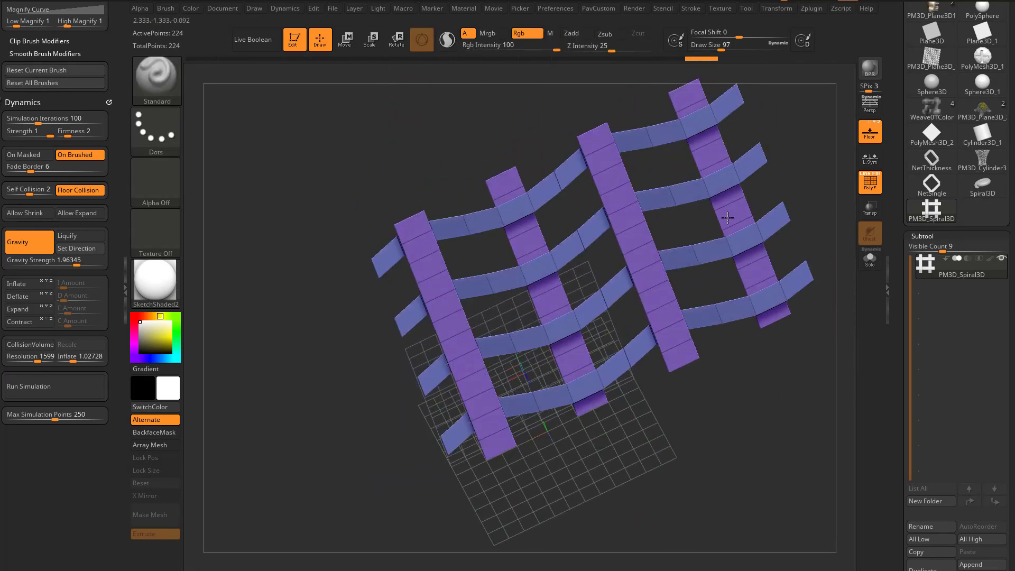
{"action": "left_click_drag", "start_coordinate": [727, 218], "coordinate": [748, 325]}
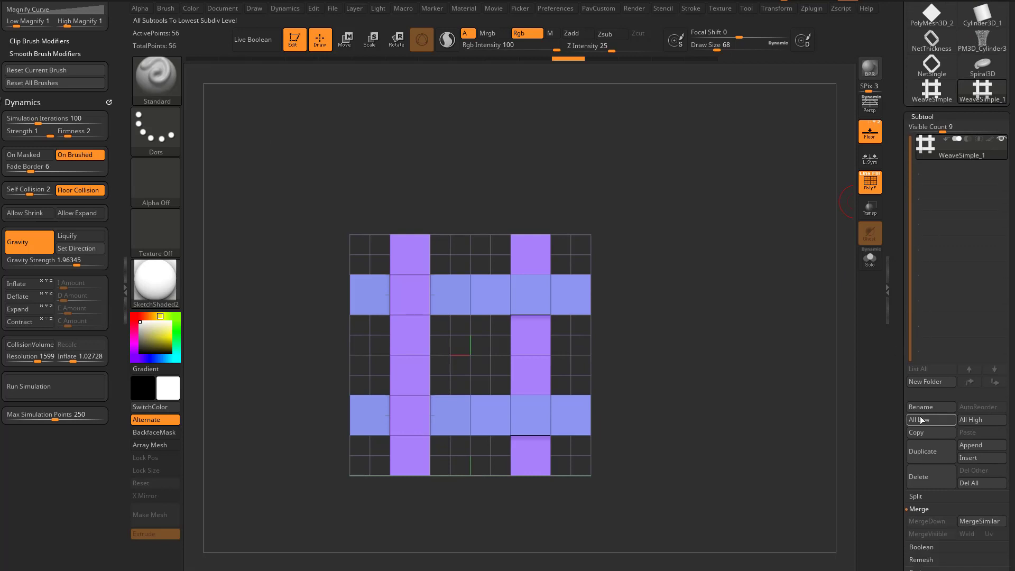
- Clone the WeaveSimple tool as WeaveComplex and switch to the Move brush
{"action": "left_click", "coordinate": [920, 406]}
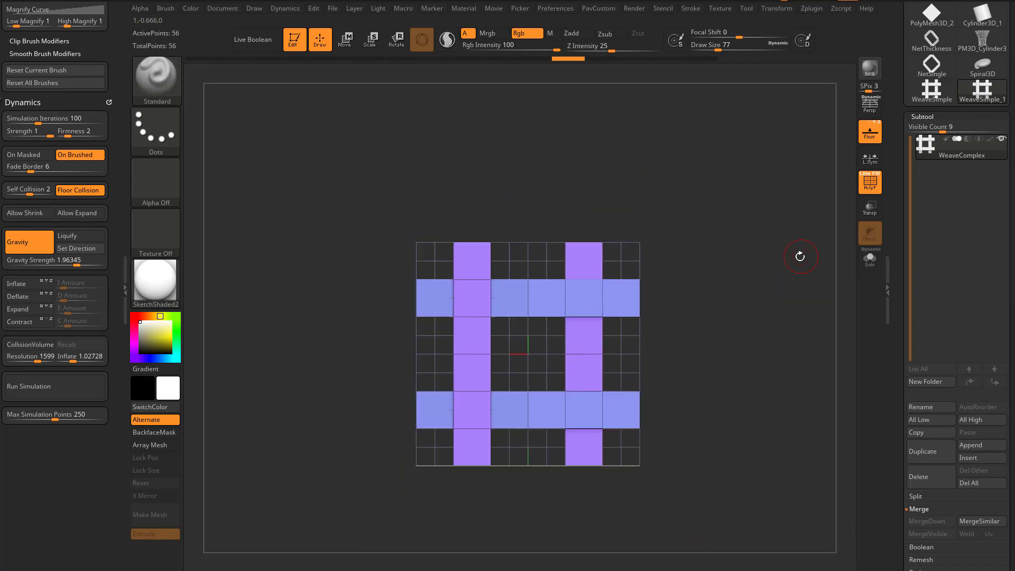
{"action": "left_click", "coordinate": [344, 39]}
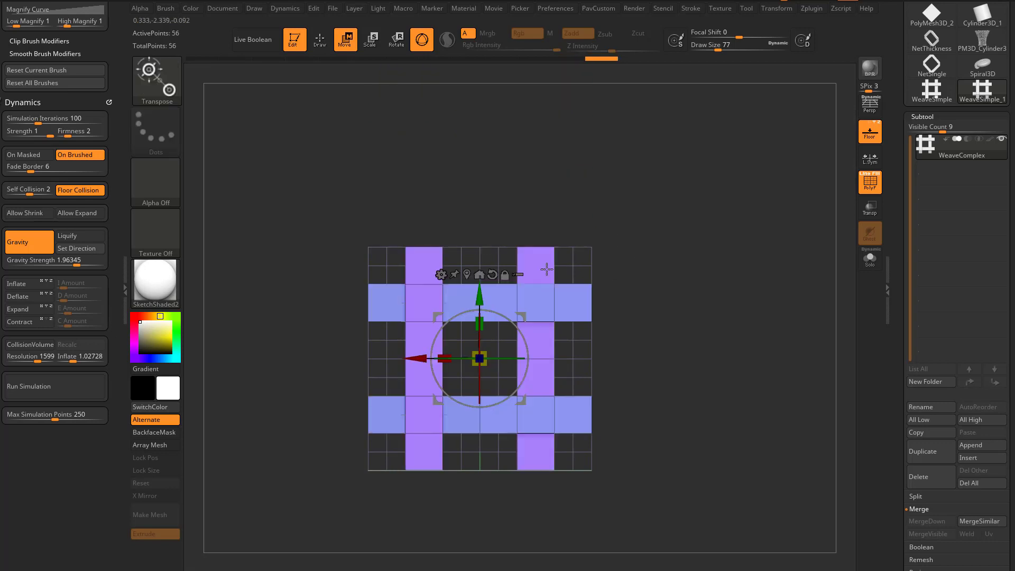
{"action": "left_click", "coordinate": [319, 39]}
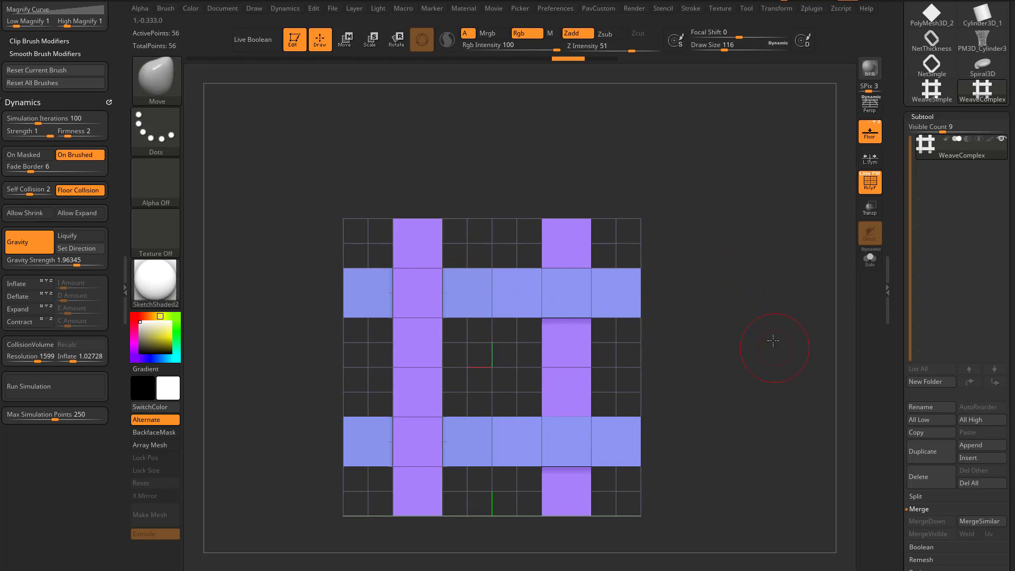
- Duplicate the WeaveComplex tile and pinch both edges of a horizontal strip inward with Move
{"action": "left_click", "coordinate": [929, 452]}
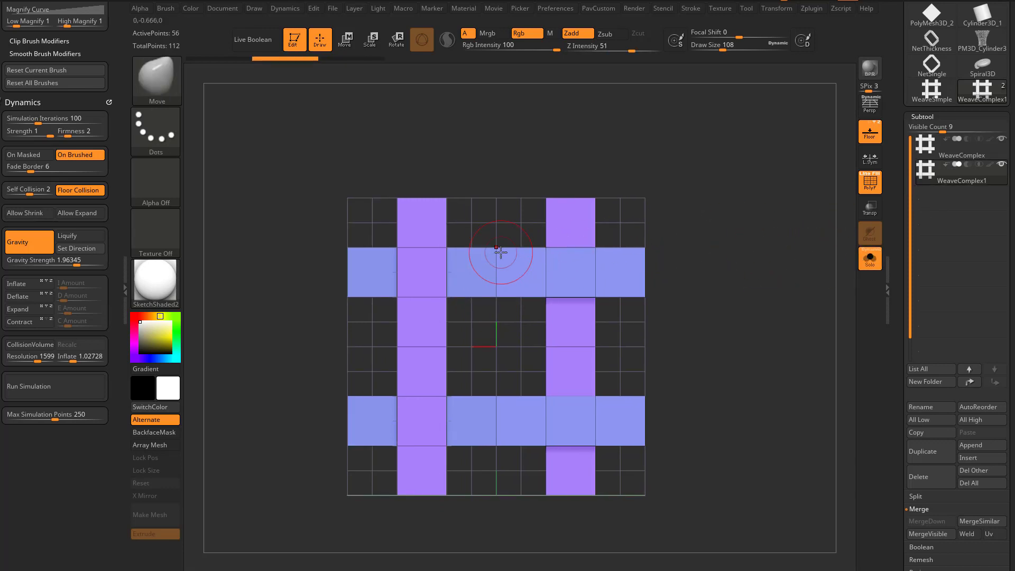
{"action": "left_click_drag", "start_coordinate": [500, 252], "coordinate": [545, 276]}
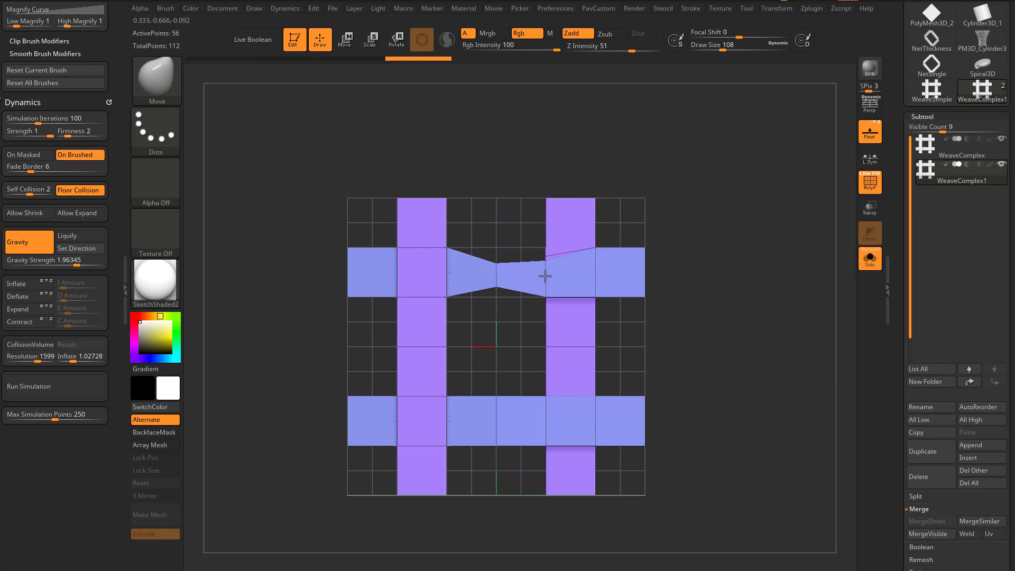
{"action": "left_click_drag", "start_coordinate": [545, 275], "coordinate": [545, 252]}
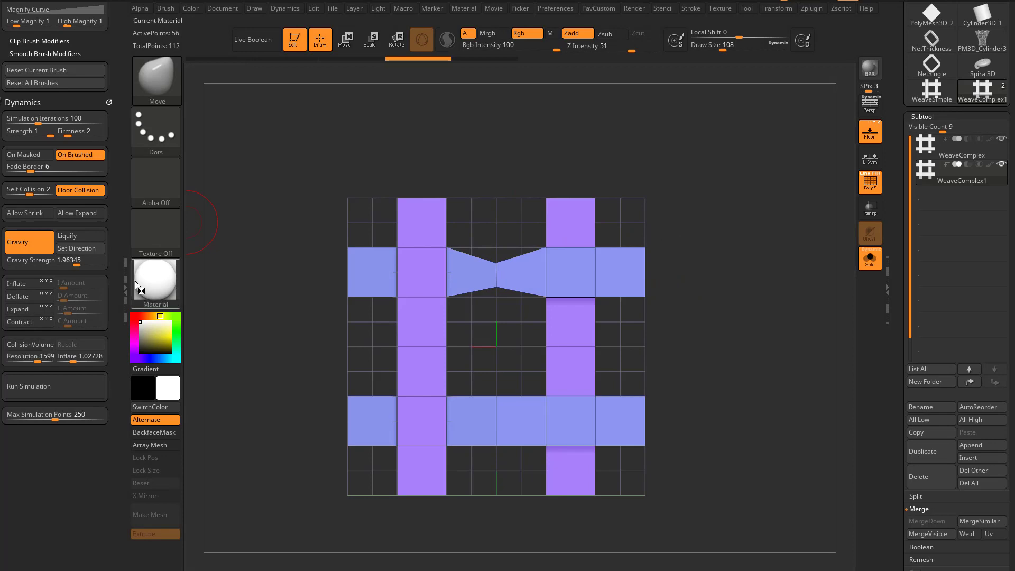
{"action": "left_click", "coordinate": [154, 281]}
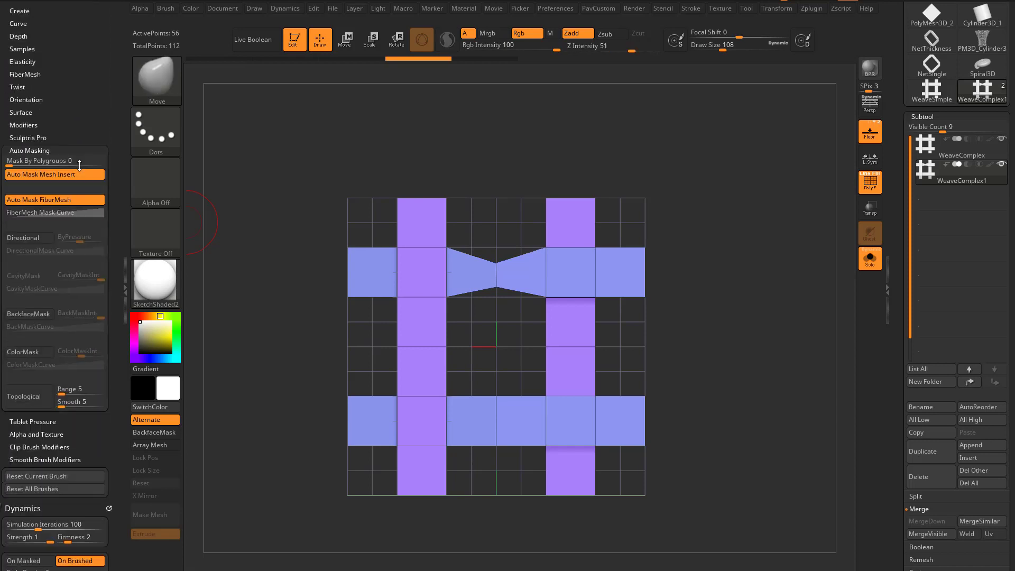
{"action": "scroll", "scroll_direction": "down", "scroll_amount": 3}
{"action": "type", "text": "1.5"}
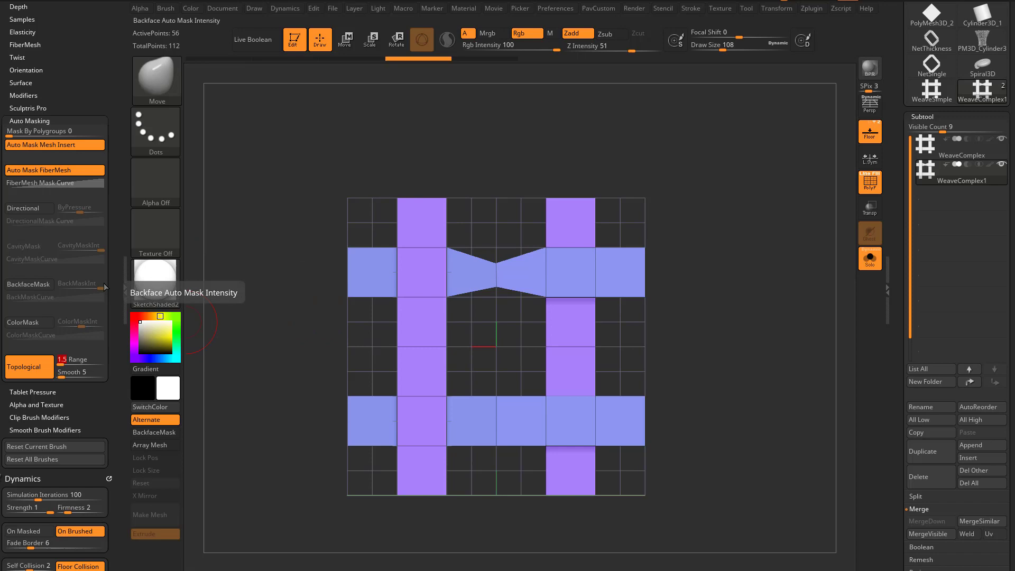
- With the Move Topological brush, pinch the vertical strands where they cross, then duplicate the tile as a variant
{"action": "left_click", "coordinate": [155, 79]}
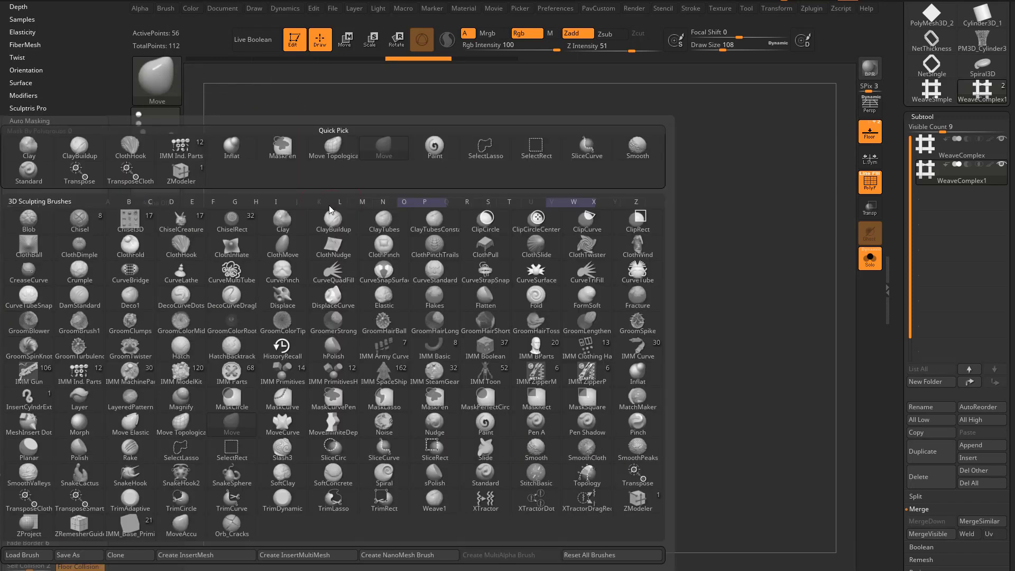
{"action": "left_click", "coordinate": [333, 143]}
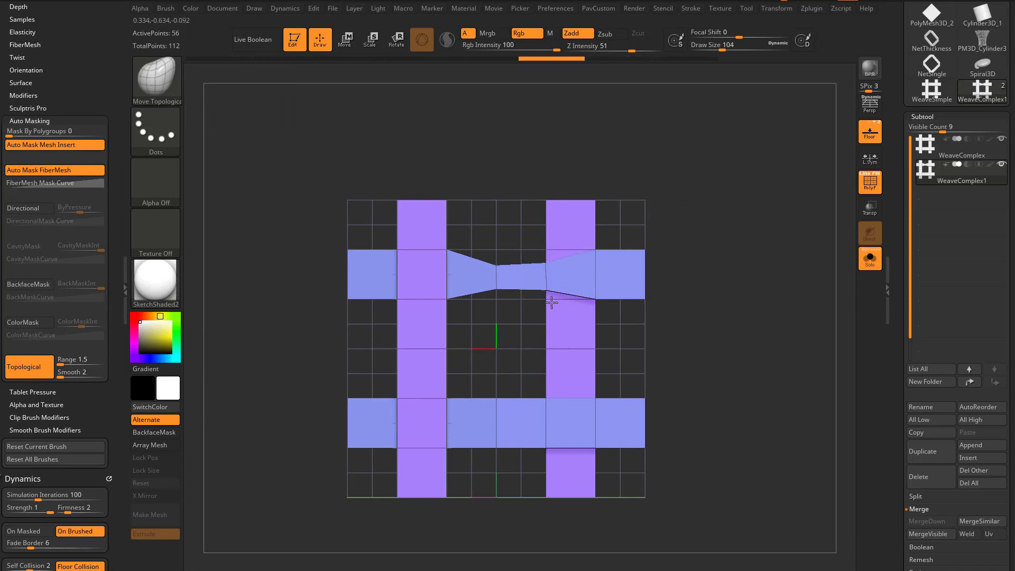
{"action": "left_click_drag", "start_coordinate": [551, 302], "coordinate": [702, 290]}
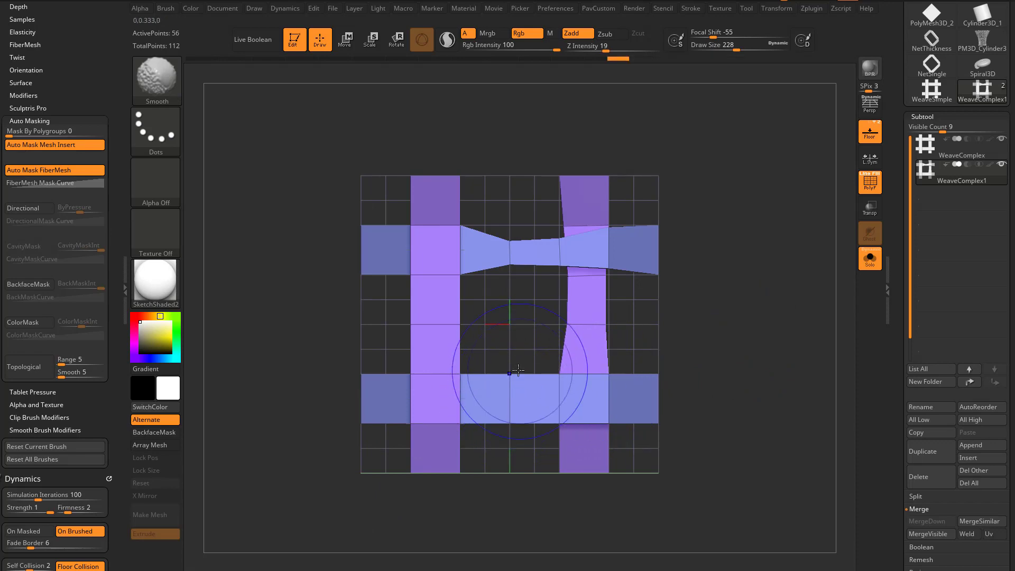
{"action": "left_click_drag", "start_coordinate": [516, 371], "coordinate": [675, 332]}
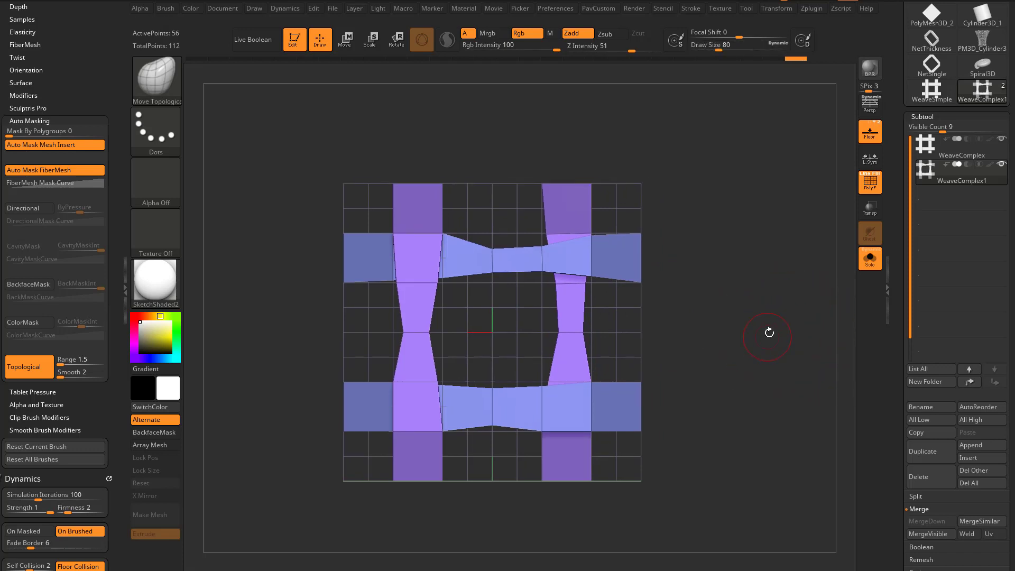
{"action": "left_click", "coordinate": [961, 171]}
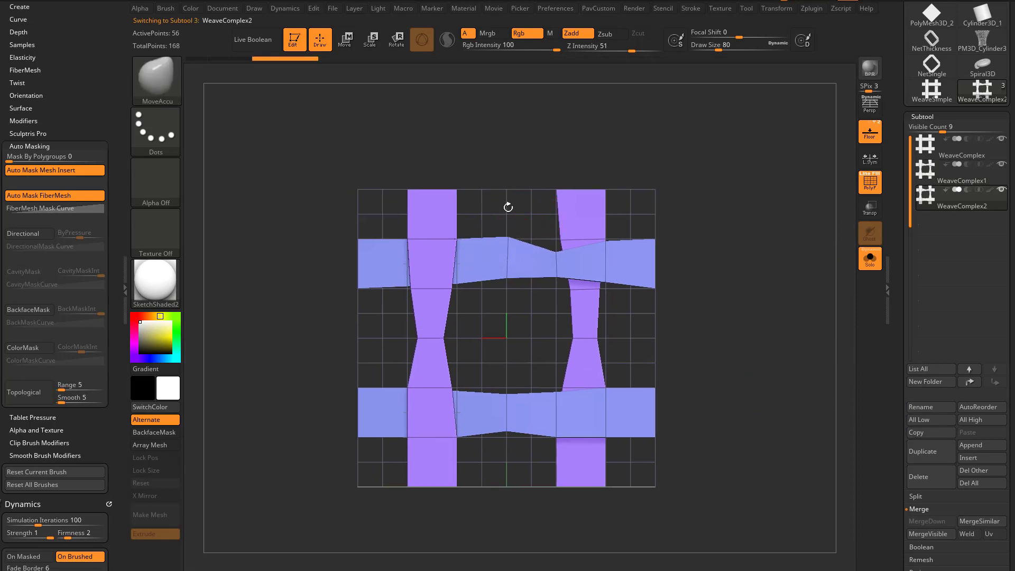
- Bend the left vertical strand inward into a zigzag, orbiting to check the result
{"action": "left_click_drag", "start_coordinate": [508, 206], "coordinate": [526, 324]}
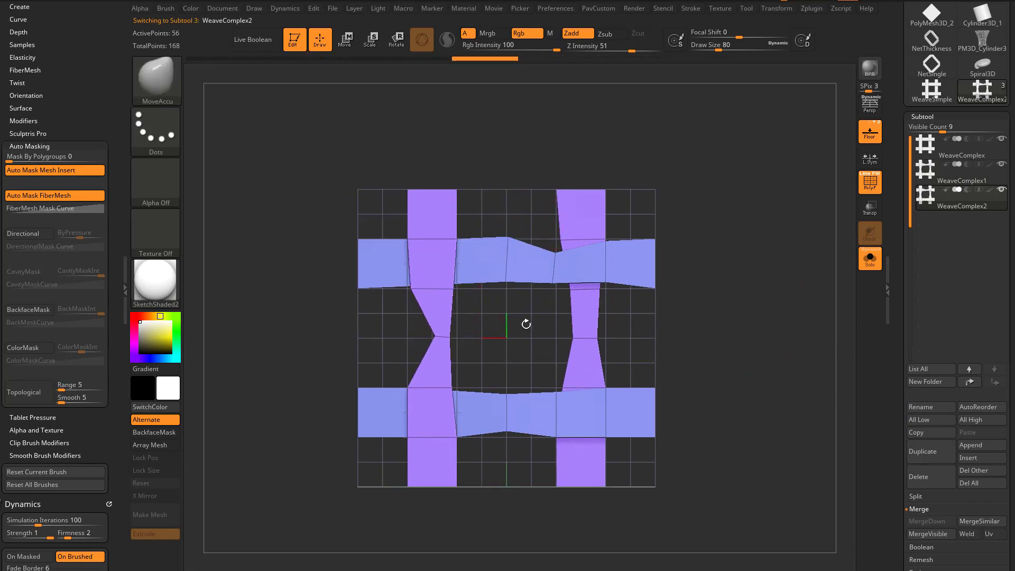
{"action": "left_click_drag", "start_coordinate": [526, 324], "coordinate": [507, 425]}
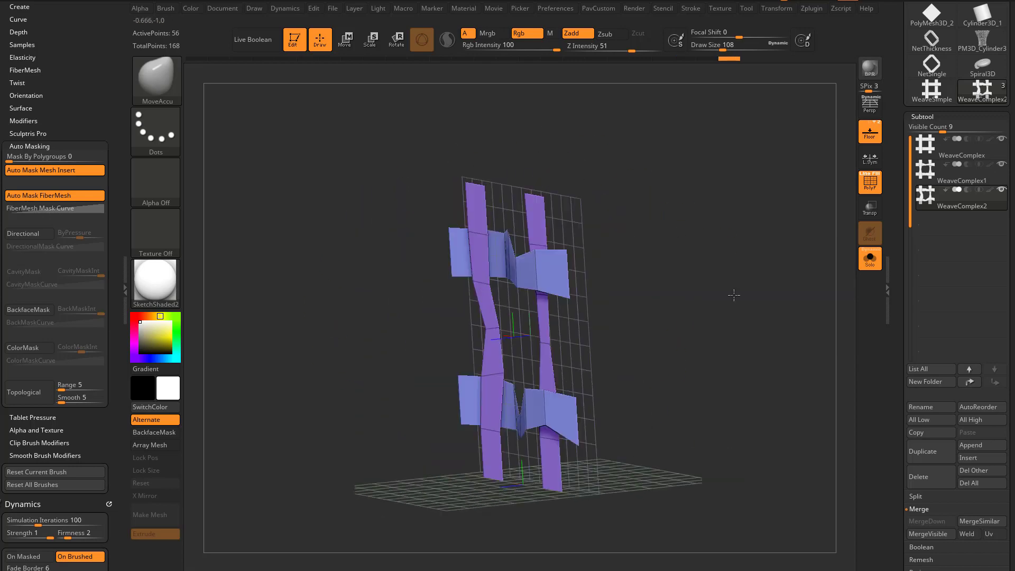
{"action": "left_click_drag", "start_coordinate": [734, 294], "coordinate": [763, 339]}
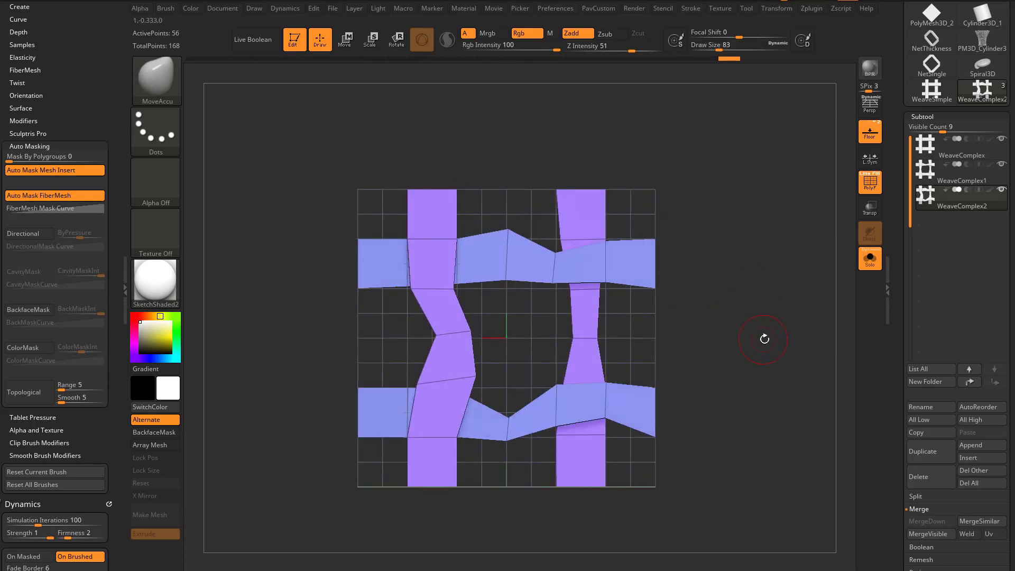
{"action": "left_click_drag", "start_coordinate": [763, 338], "coordinate": [740, 241]}
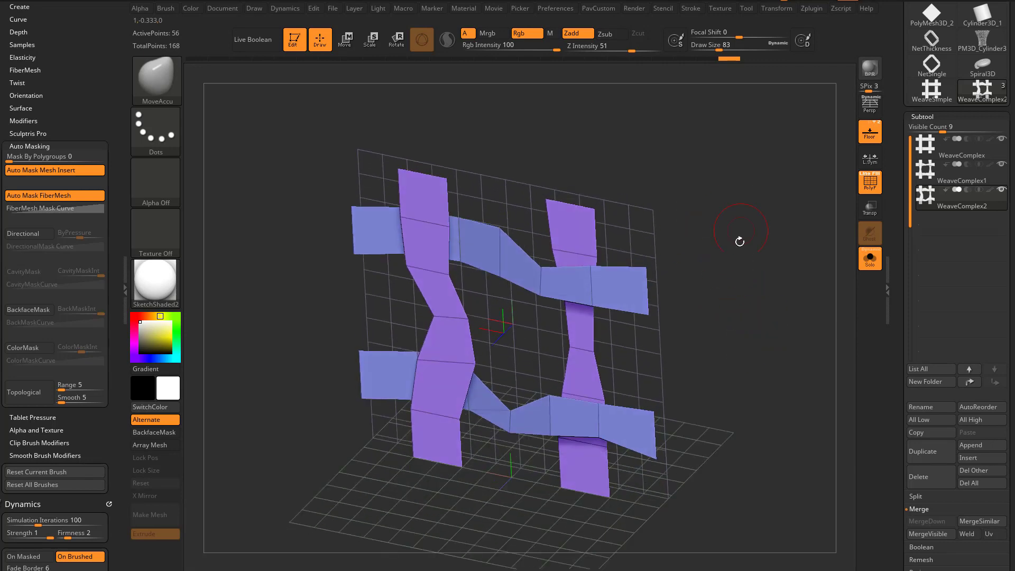
{"action": "left_click", "coordinate": [345, 39]}
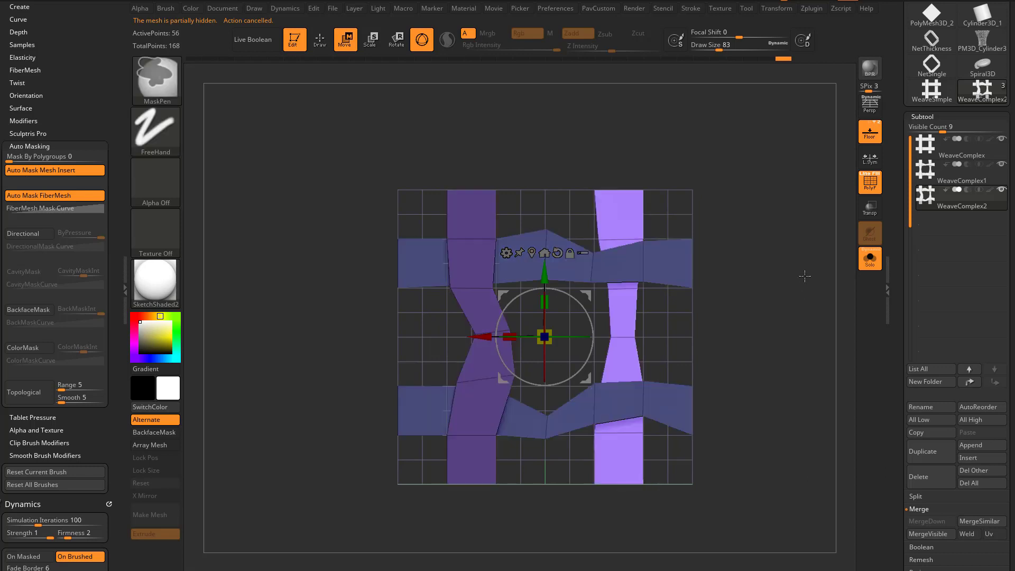
- Add another vertical strand beside the others and inspect the tile at an angle before polypainting
{"action": "left_click_drag", "start_coordinate": [546, 335], "coordinate": [471, 335]}
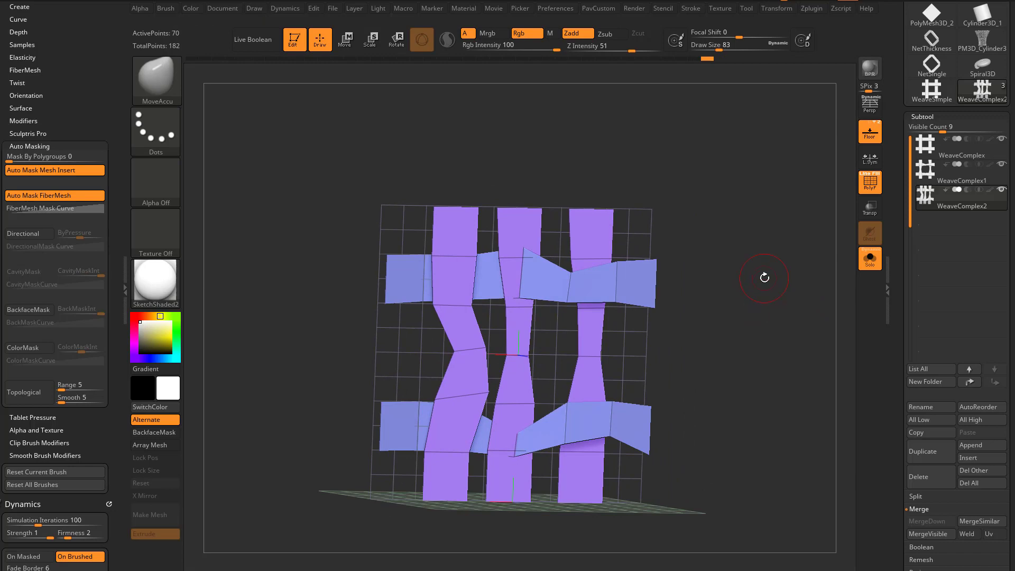
{"action": "left_click_drag", "start_coordinate": [764, 278], "coordinate": [489, 281]}
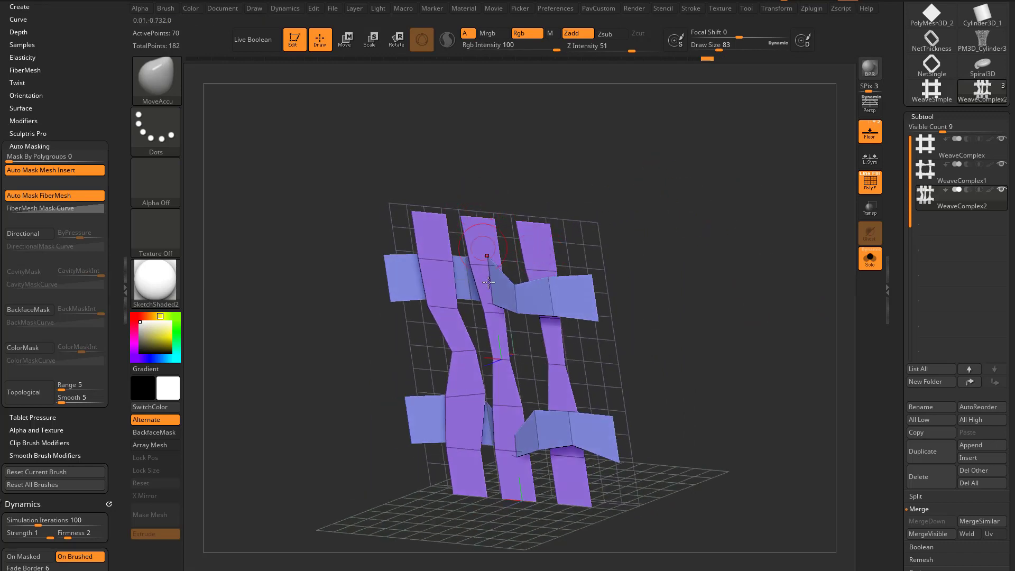
{"action": "left_click_drag", "start_coordinate": [488, 281], "coordinate": [786, 277]}
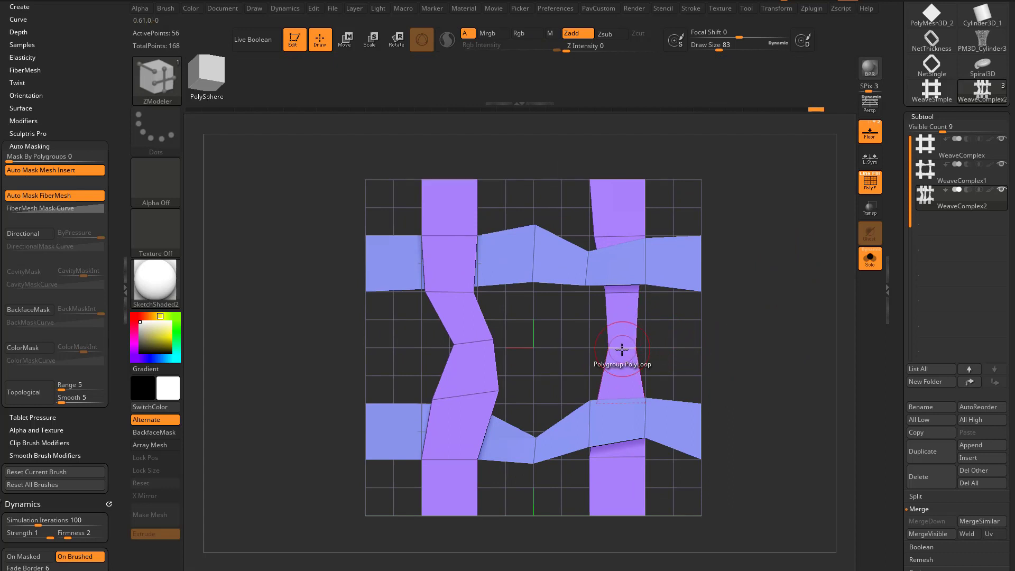
{"action": "left_click", "coordinate": [623, 347]}
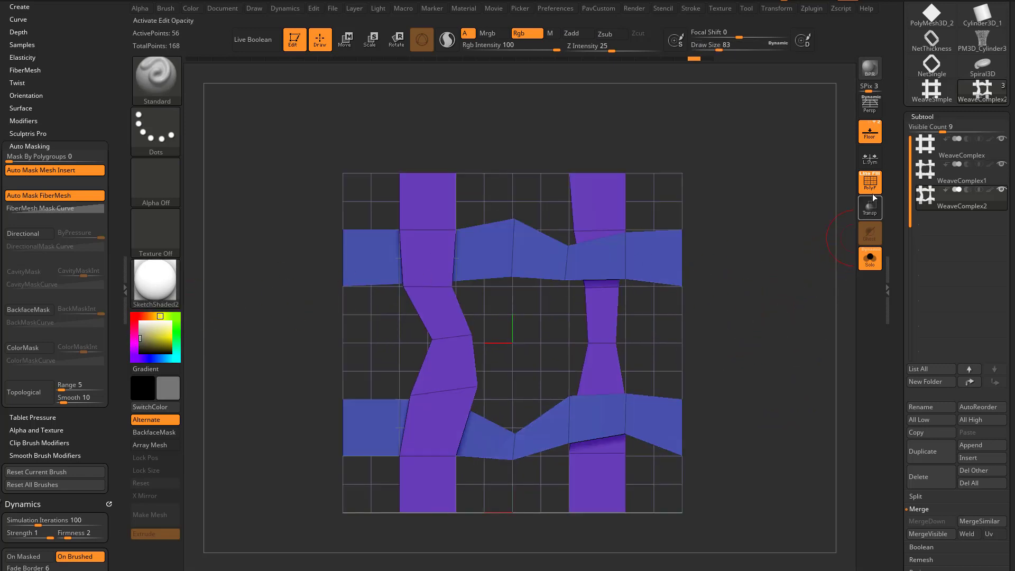
- Fill each weave tile subtool white via Color > FillObject and paint shadows where strands pass under
{"action": "left_click", "coordinate": [869, 181]}
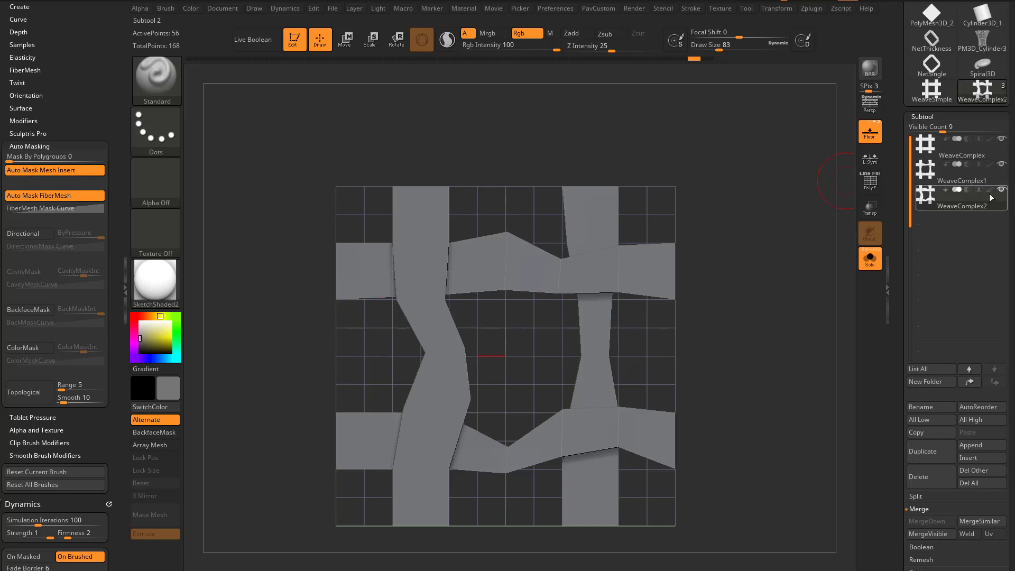
{"action": "left_click", "coordinate": [962, 172]}
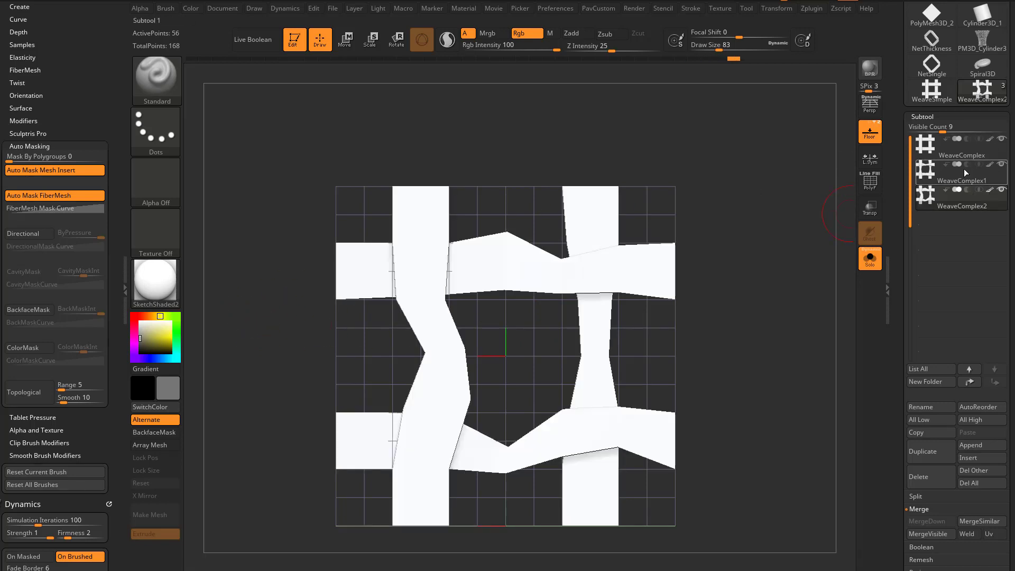
{"action": "left_click", "coordinate": [961, 143]}
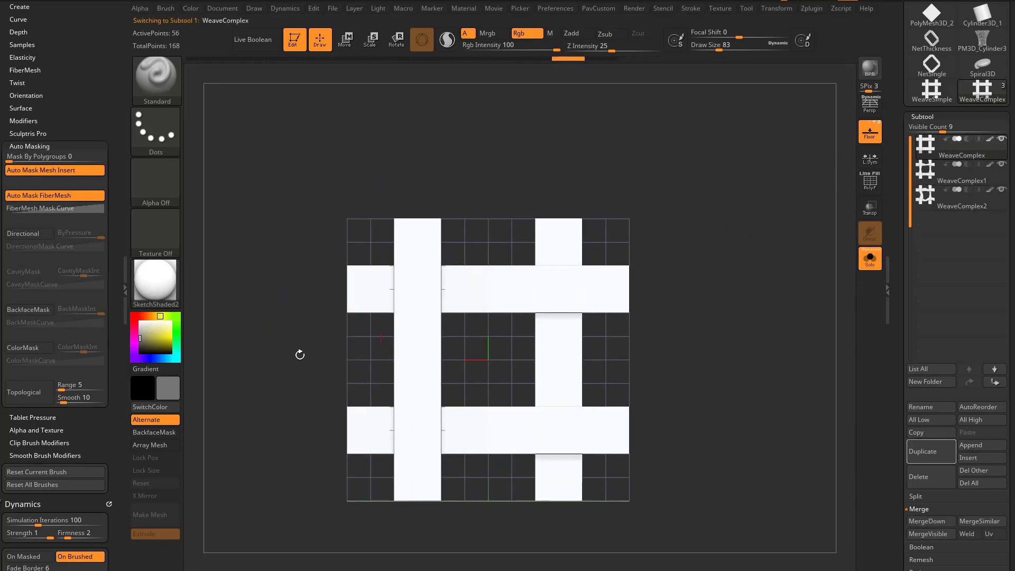
{"action": "left_click", "coordinate": [527, 273]}
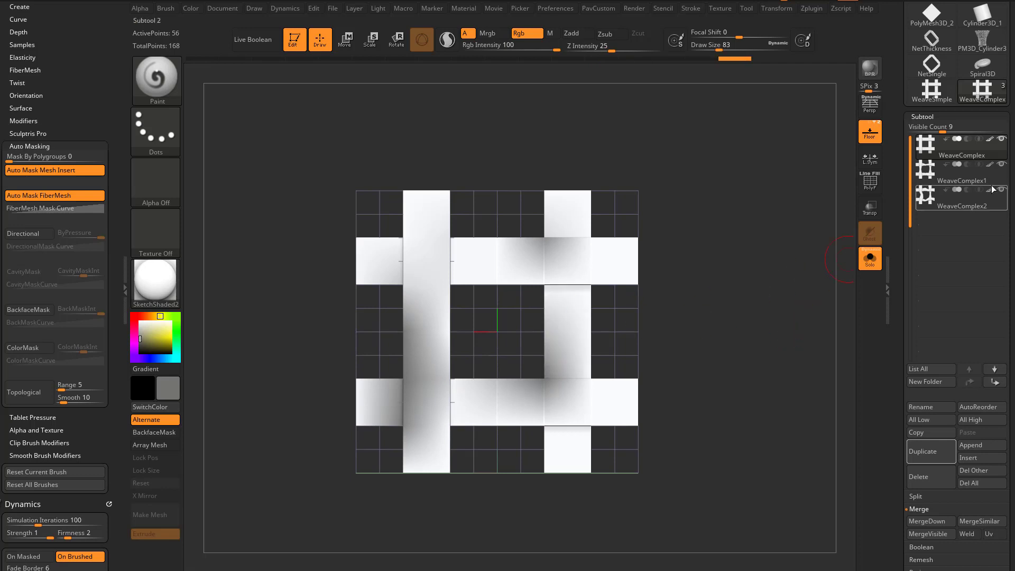
{"action": "left_click", "coordinate": [962, 173]}
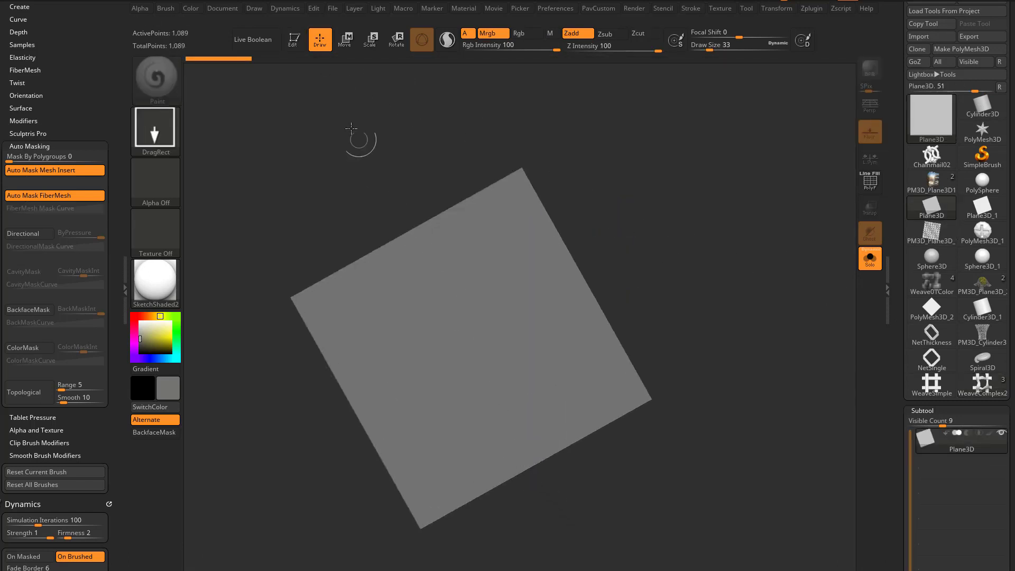
- Make Plane3D a PolyMesh and tile it with the WeaveSimple mesh using Dynamic Subdiv MicroPoly
{"action": "left_click", "coordinate": [293, 39]}
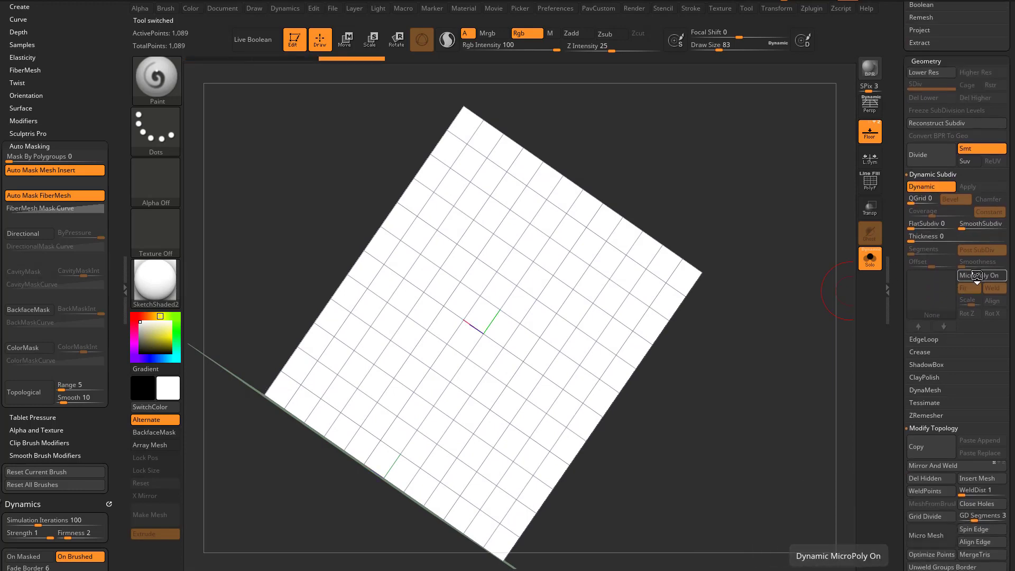
{"action": "left_click", "coordinate": [981, 275]}
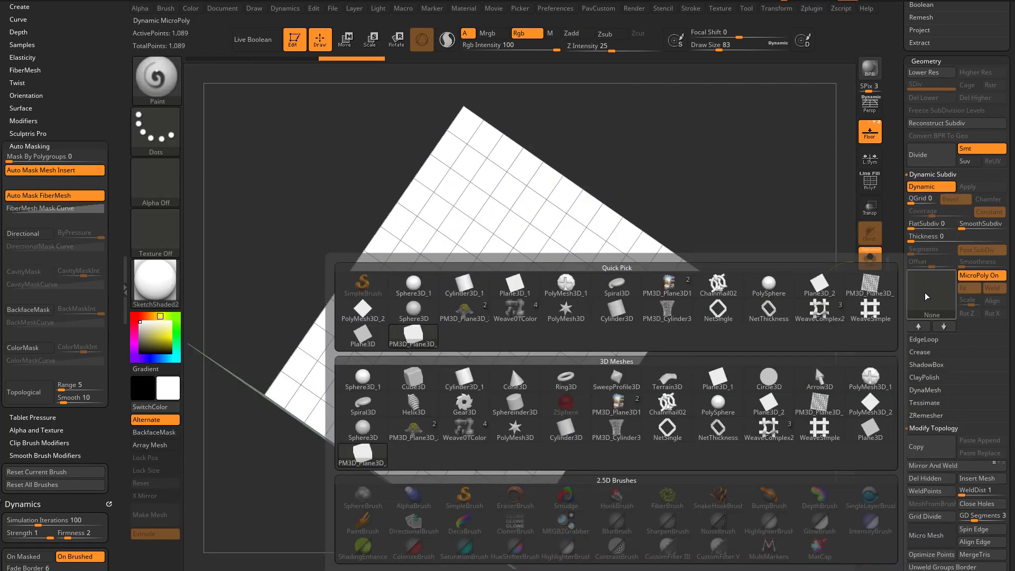
{"action": "left_click", "coordinate": [818, 430]}
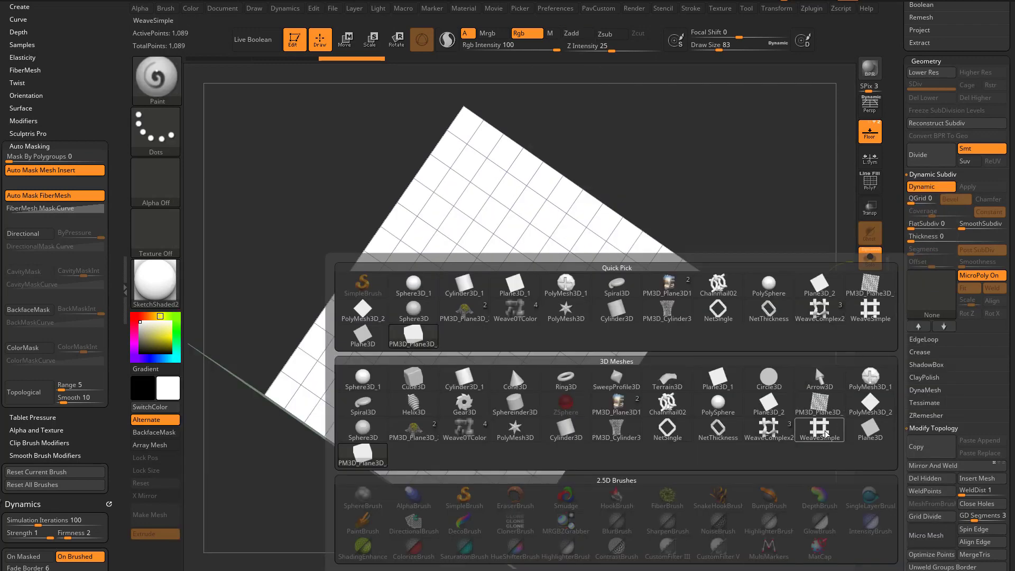
{"action": "left_click", "coordinate": [819, 429]}
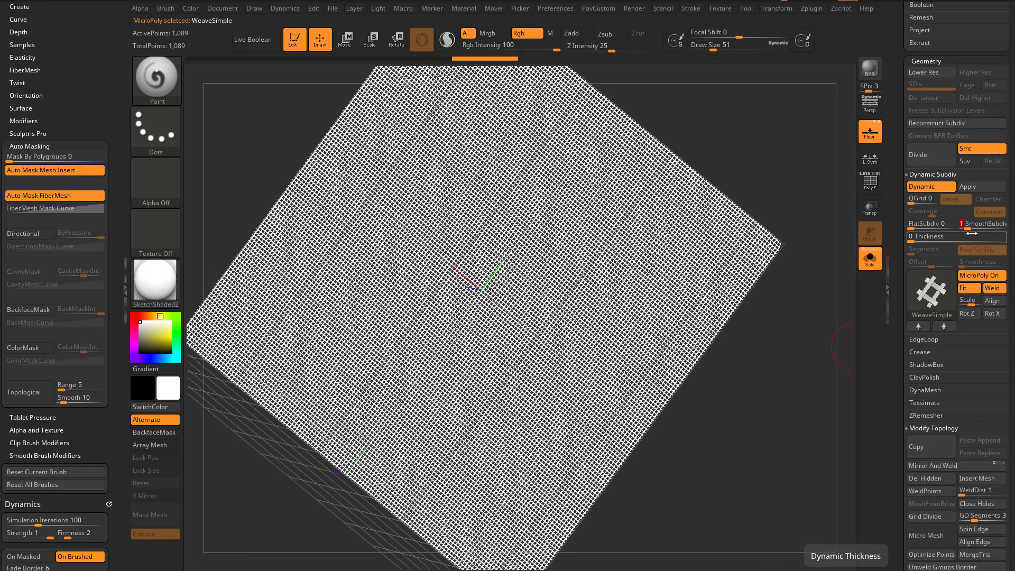
- Switch the plane's MicroPoly tile to WeaveComplex and polypaint a yellow patch on it
{"action": "left_click", "coordinate": [985, 223]}
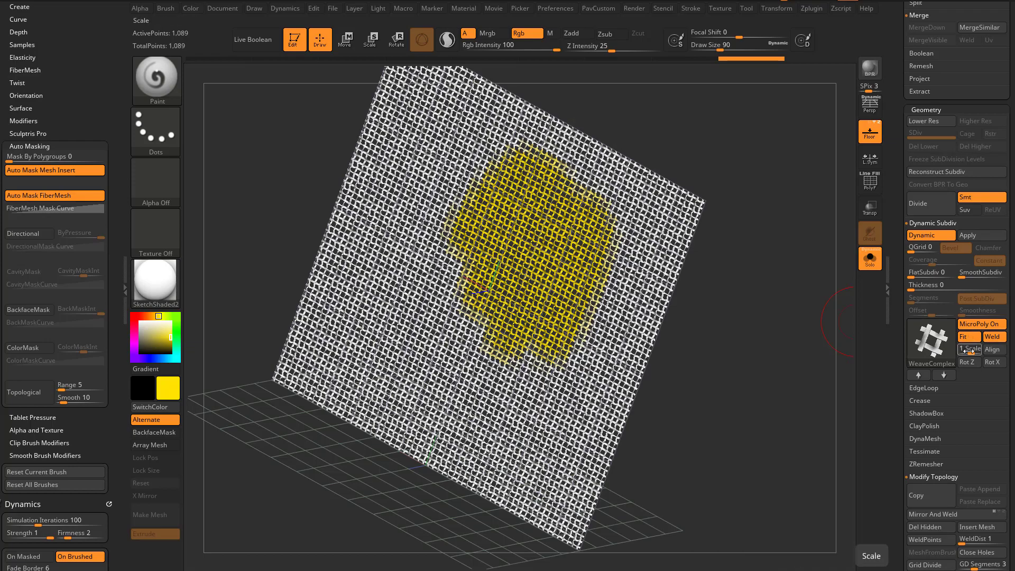
- Apply Dynamic Subdiv to make the weave real geometry, extend the yellow paint, then show it in MatCap Gray
{"action": "left_click", "coordinate": [931, 234]}
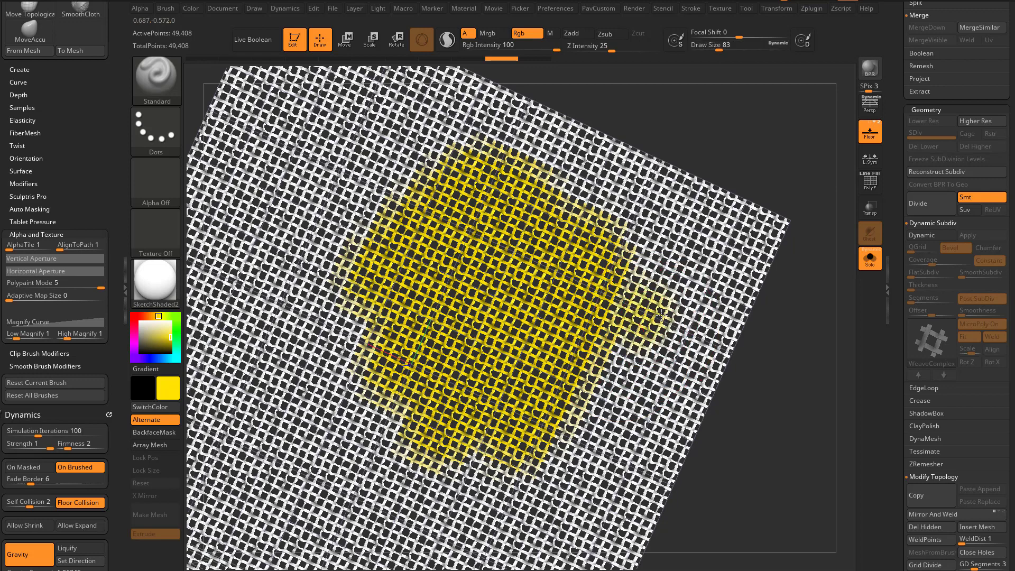
{"action": "left_click_drag", "start_coordinate": [653, 317], "coordinate": [350, 288]}
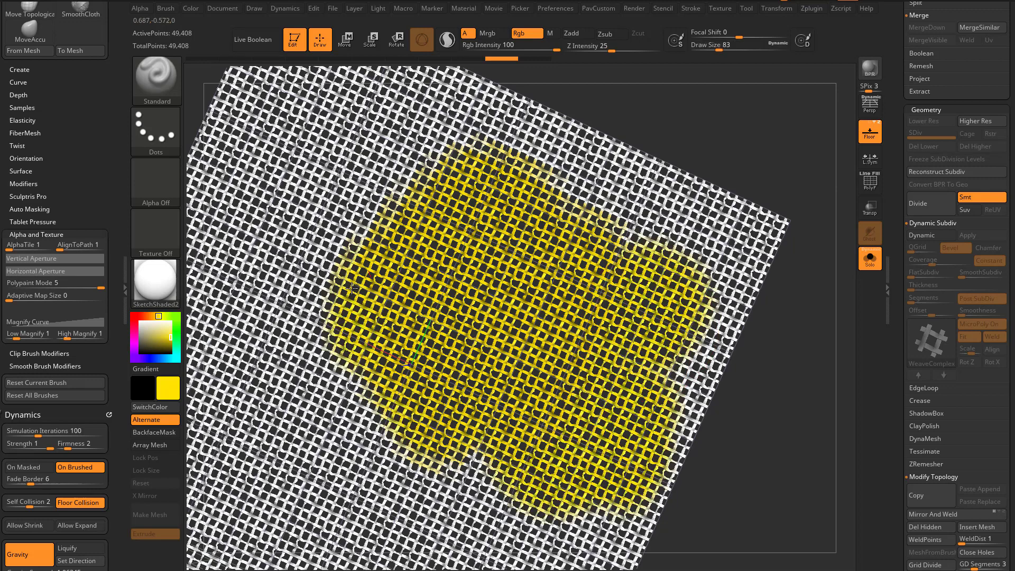
{"action": "left_click_drag", "start_coordinate": [350, 290], "coordinate": [322, 414]}
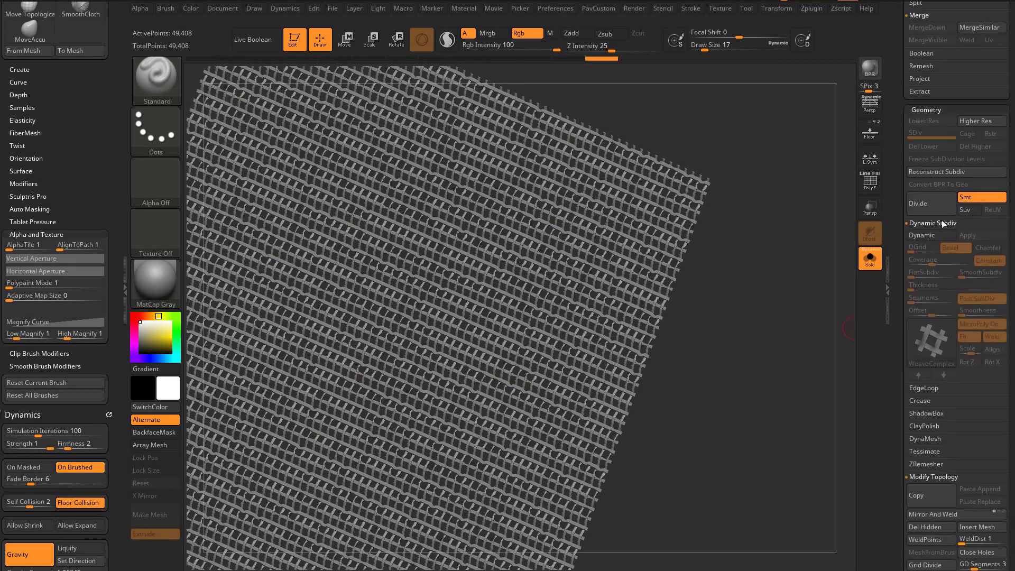
- Add Dynamic Thickness to the weave and apply it, then reach Deformation for Polish By Features
{"action": "left_click", "coordinate": [937, 223]}
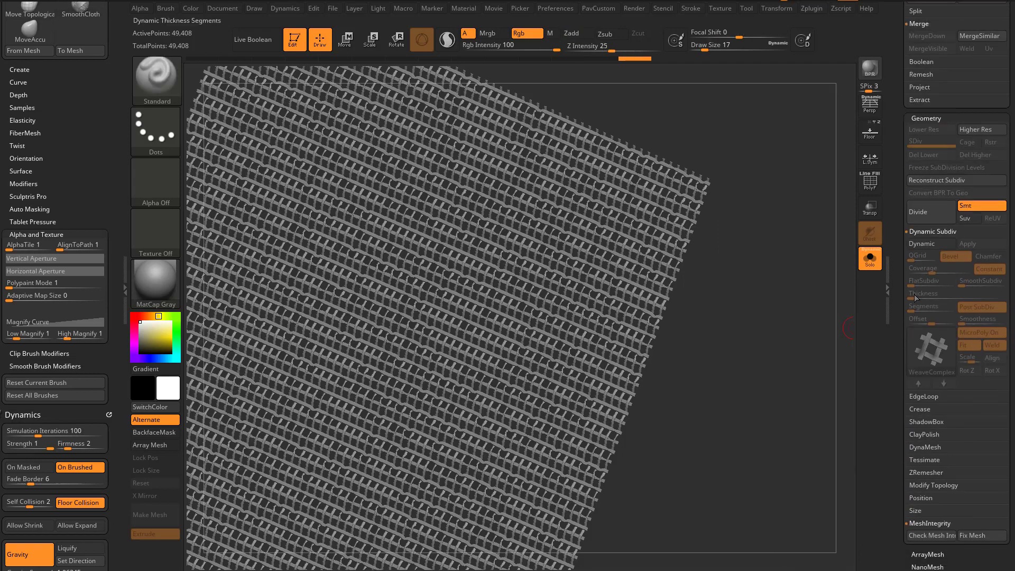
{"action": "left_click", "coordinate": [981, 333]}
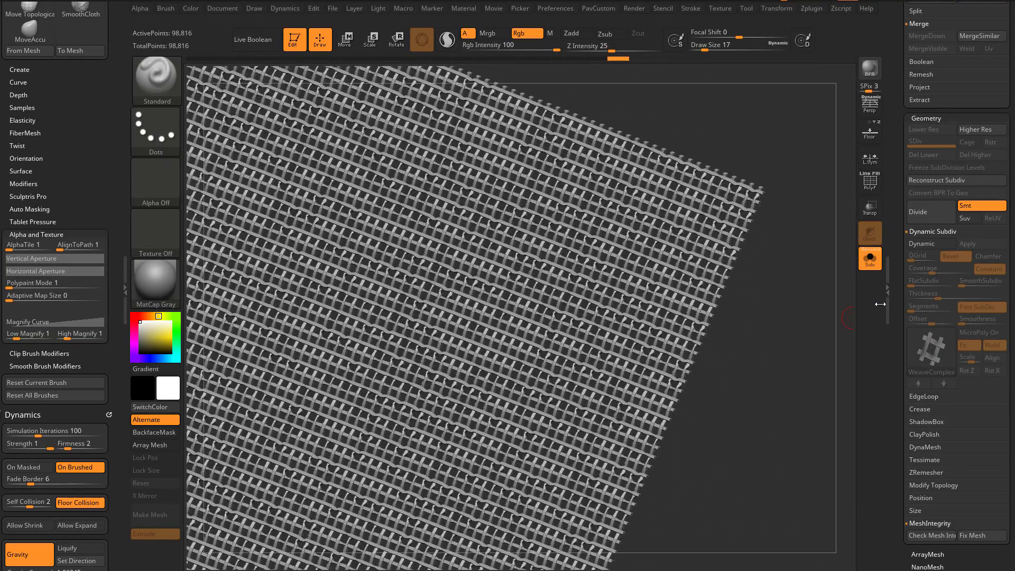
{"action": "left_click", "coordinate": [929, 231]}
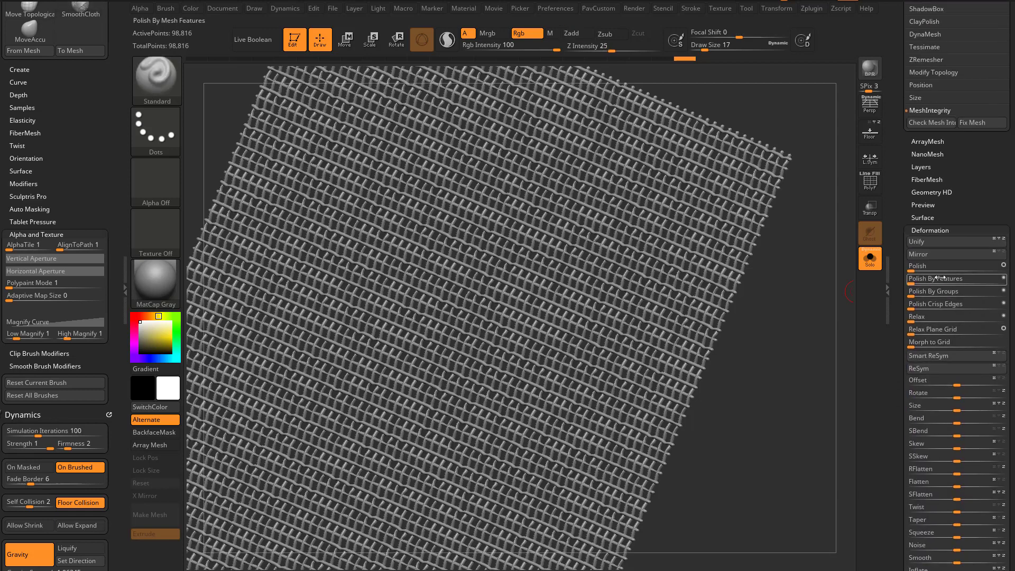
{"action": "scroll", "scroll_direction": "down", "scroll_amount": 3}
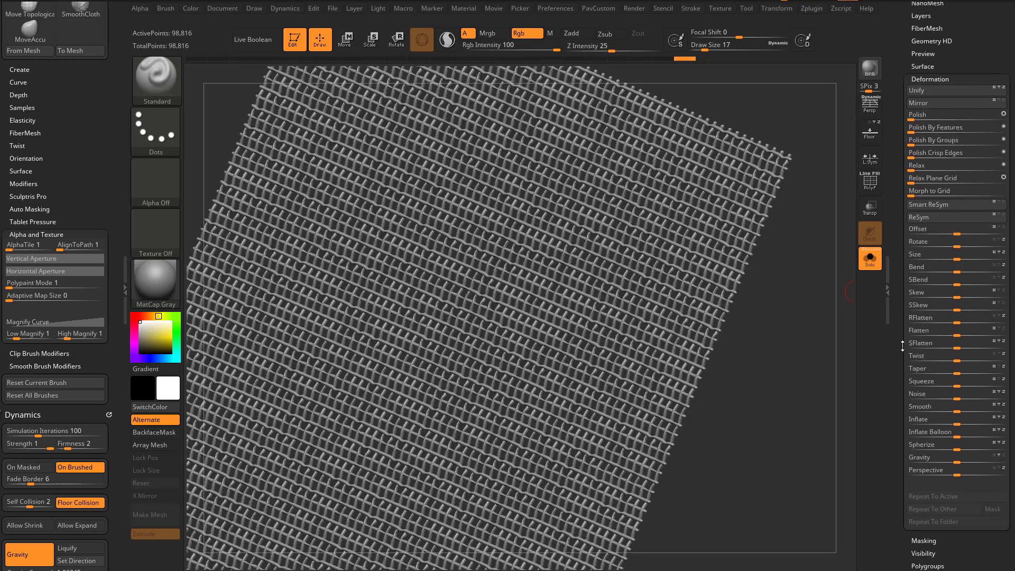